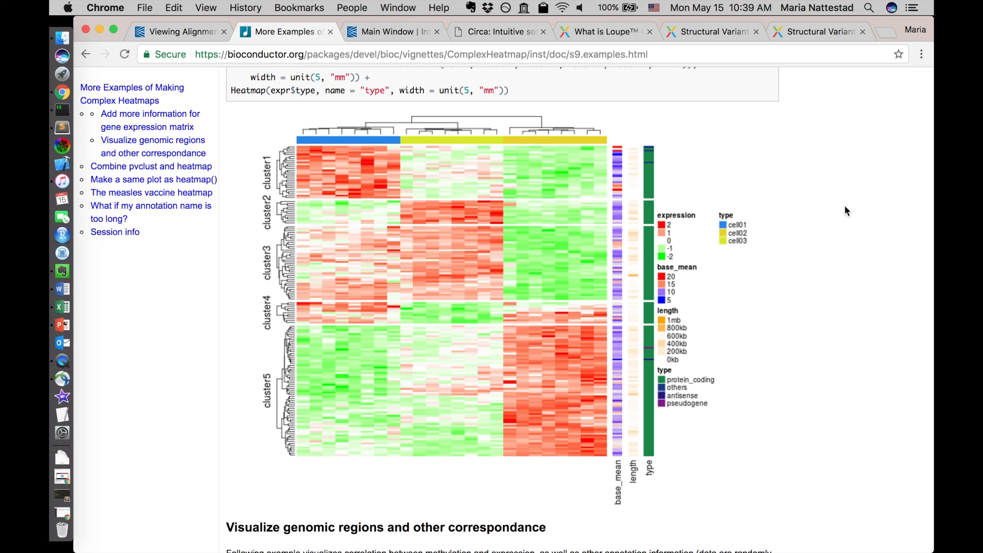
{"action": "mouse_move", "coordinate": [783, 168]}
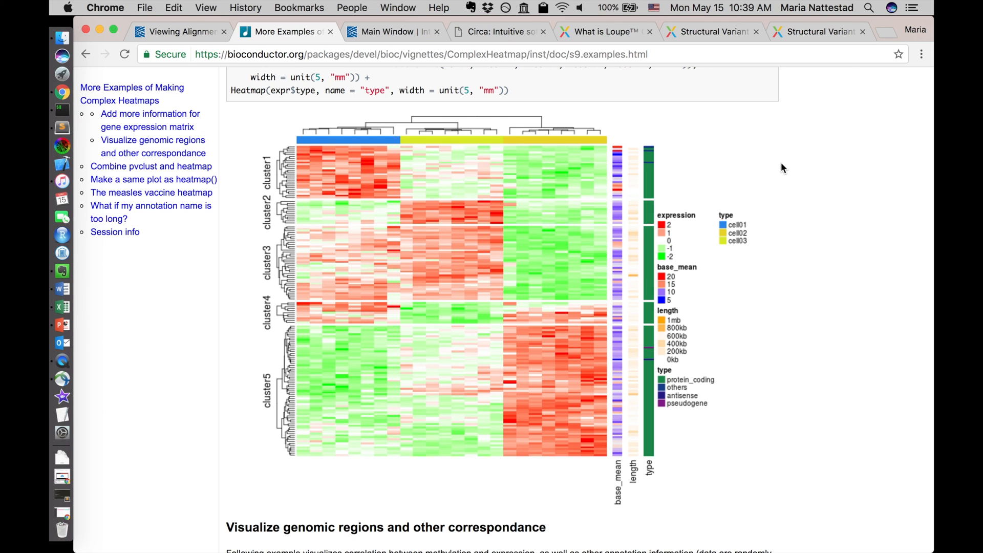
{"action": "mouse_move", "coordinate": [779, 178]}
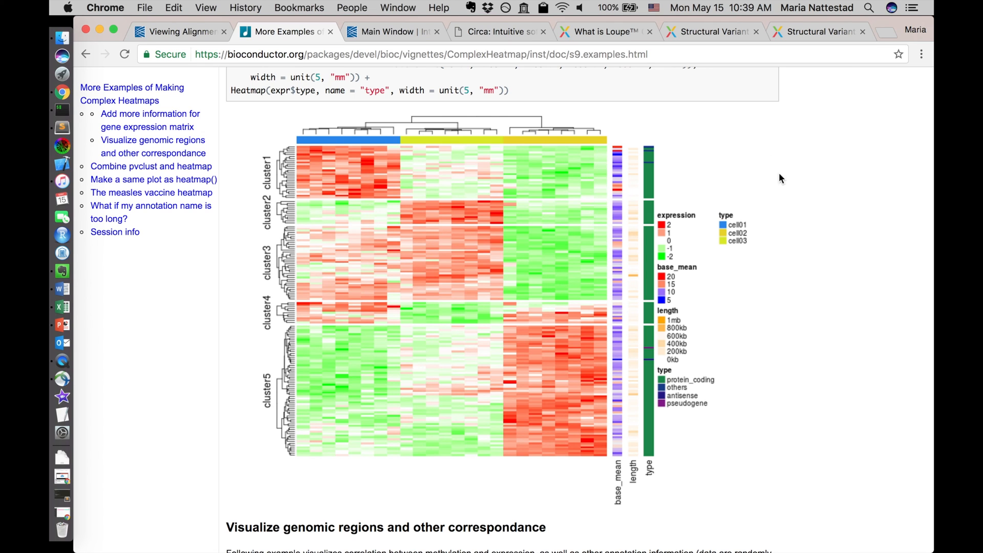
{"action": "mouse_move", "coordinate": [541, 143]}
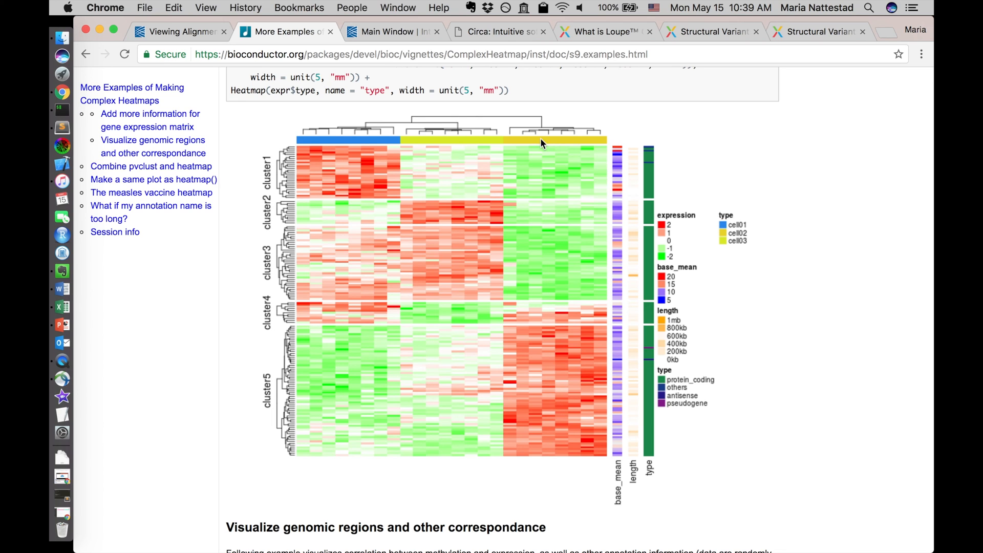
{"action": "mouse_move", "coordinate": [357, 151]}
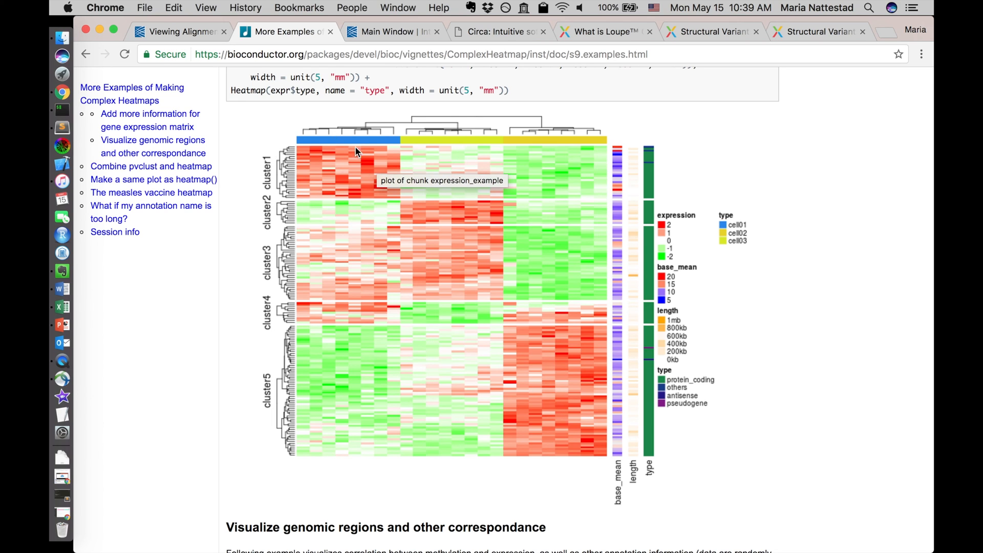
{"action": "mouse_move", "coordinate": [553, 229]}
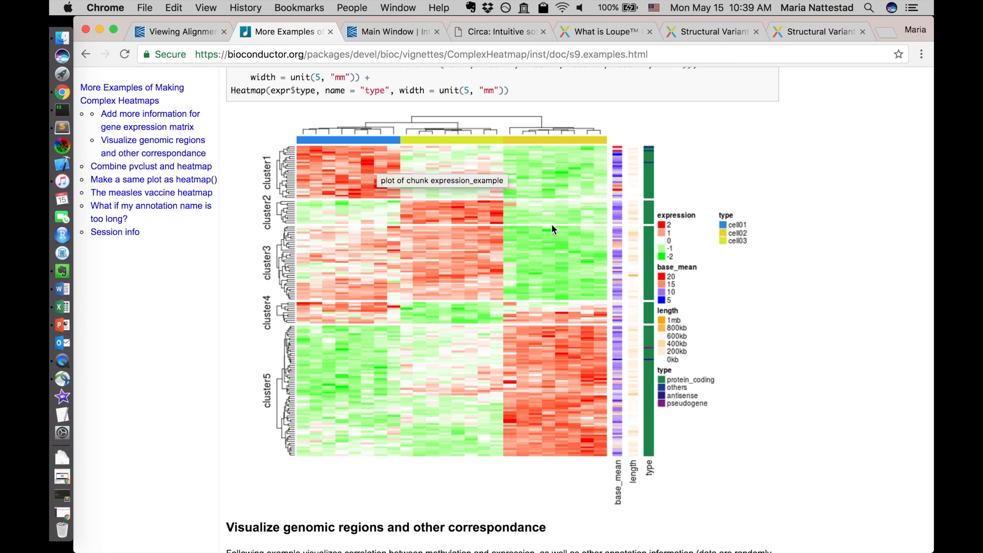
{"action": "mouse_move", "coordinate": [645, 175]}
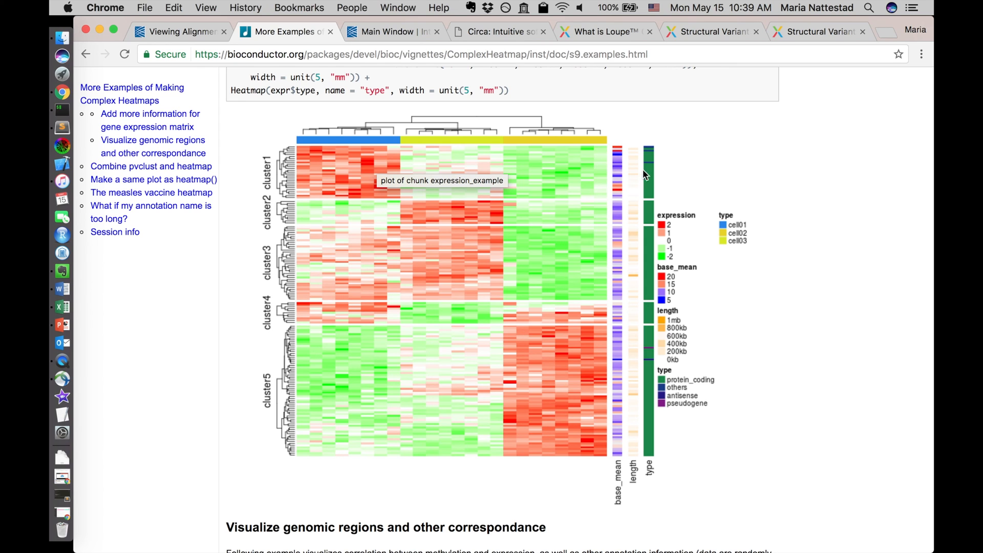
{"action": "mouse_move", "coordinate": [622, 487]}
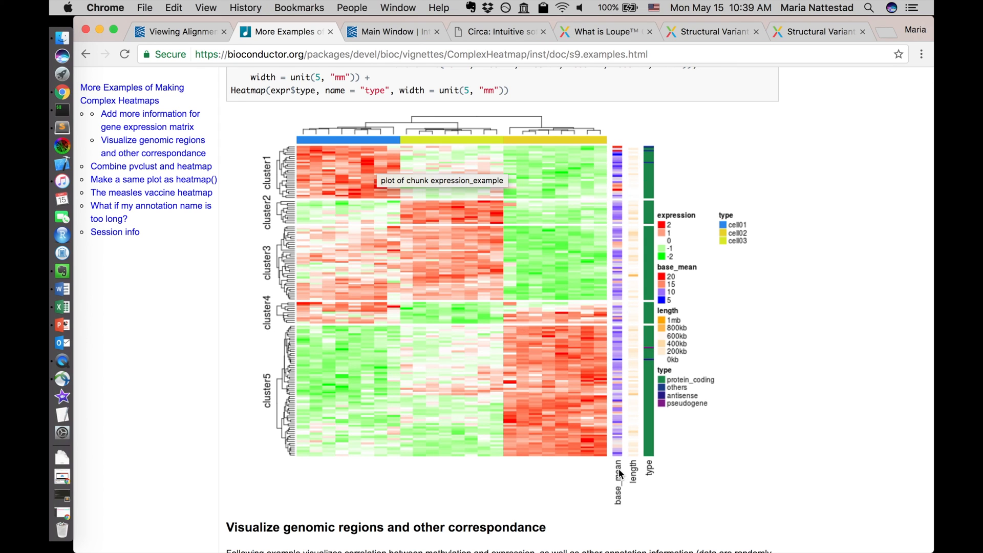
{"action": "mouse_move", "coordinate": [629, 465]}
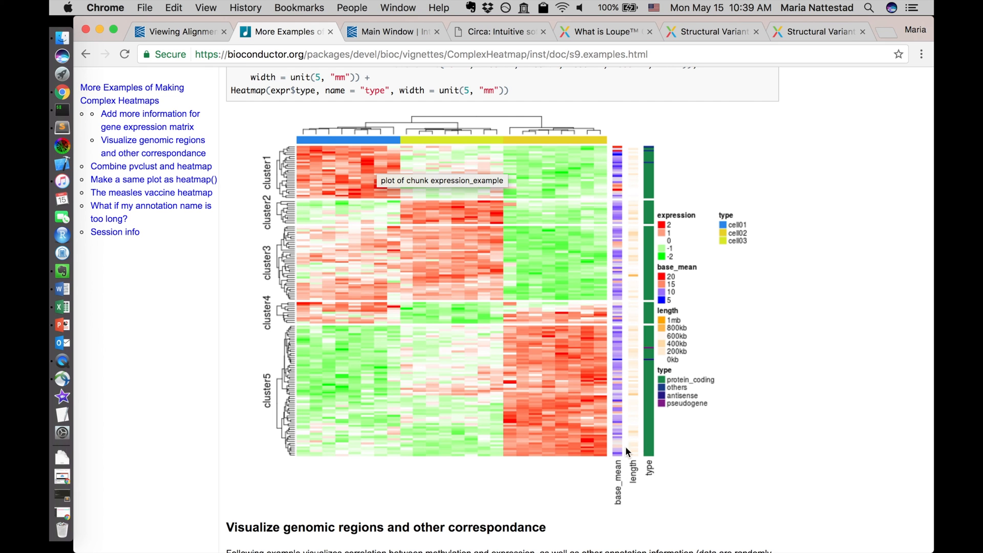
- Switch to the Circa page showing its circular genome plot with linking arcs
{"action": "left_click", "coordinate": [492, 30]}
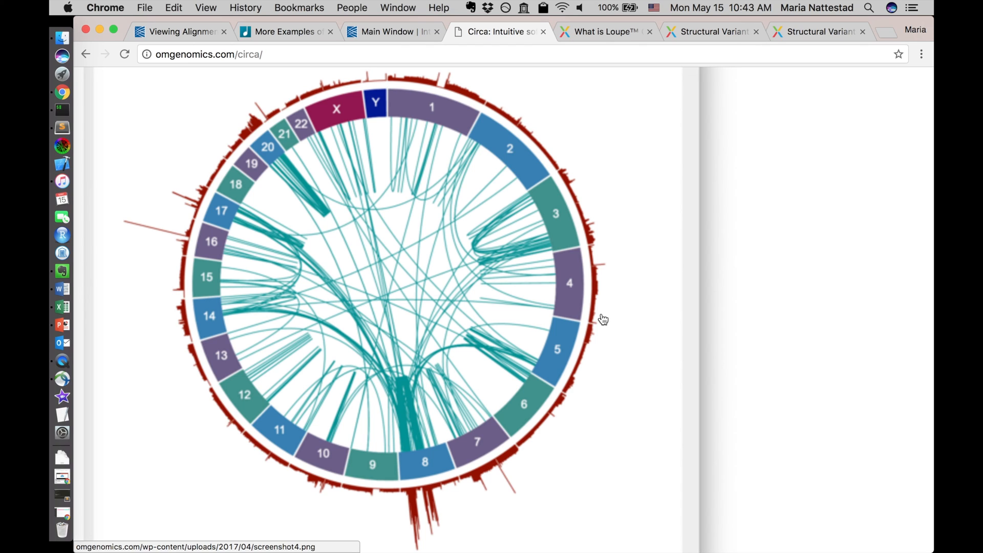
{"action": "mouse_move", "coordinate": [366, 492]}
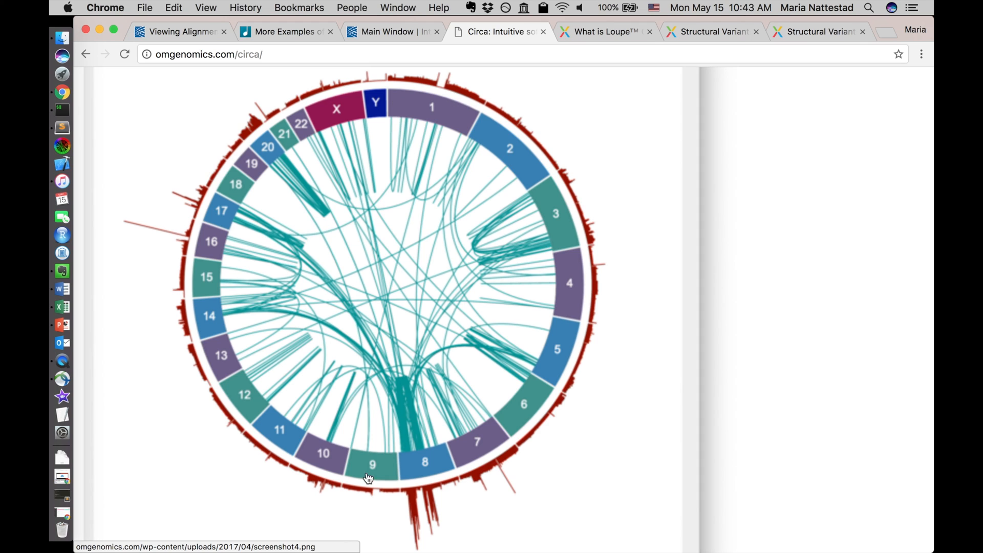
{"action": "mouse_move", "coordinate": [382, 111]}
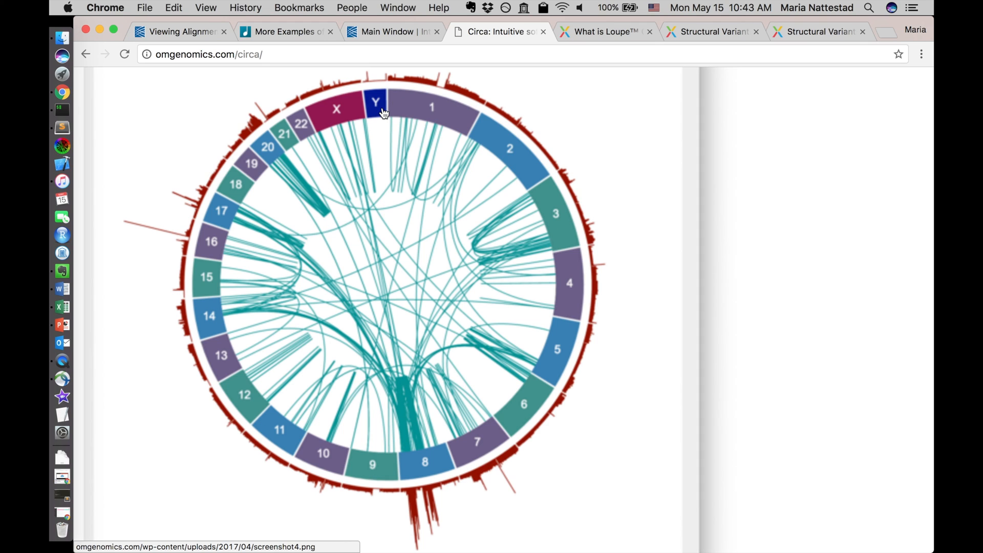
{"action": "mouse_move", "coordinate": [369, 82]}
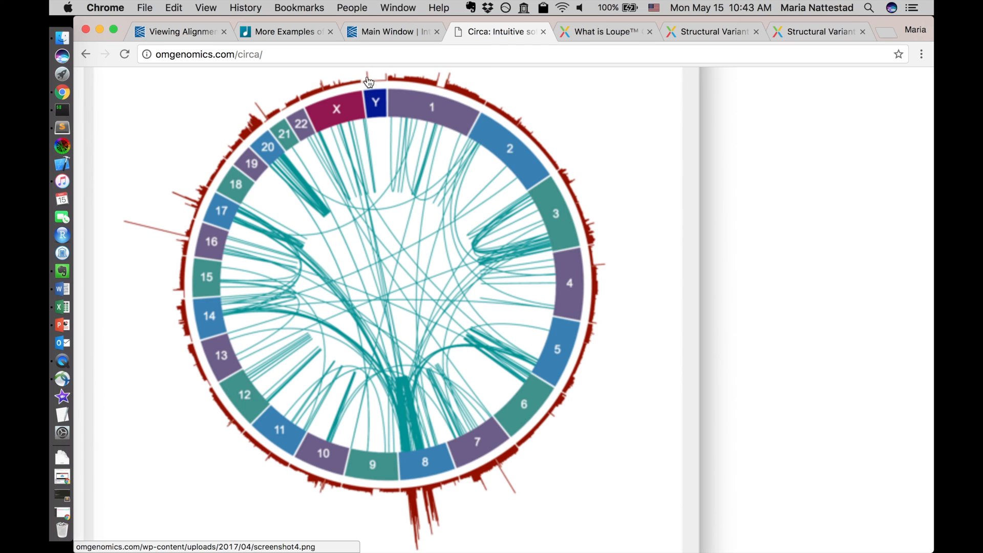
{"action": "mouse_move", "coordinate": [371, 75]}
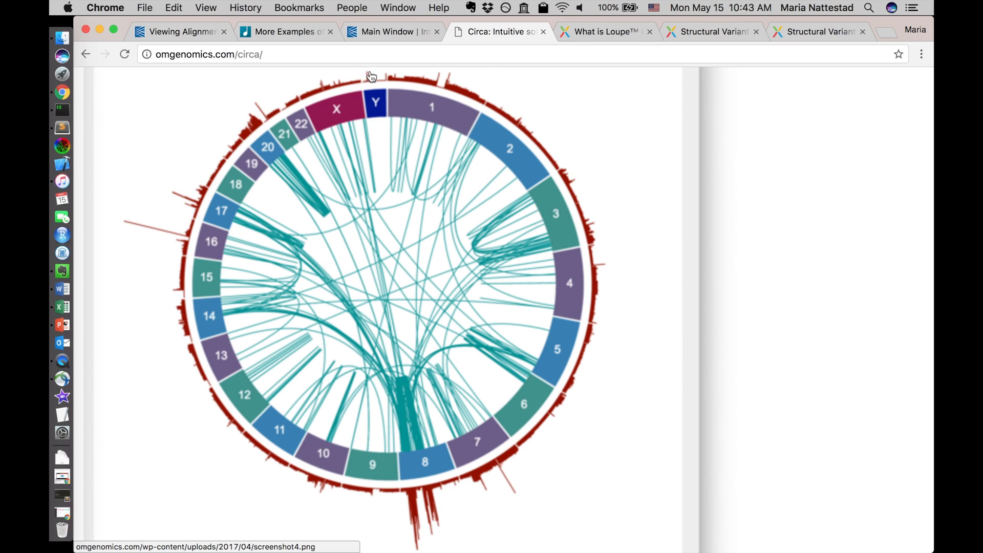
{"action": "mouse_move", "coordinate": [545, 170]}
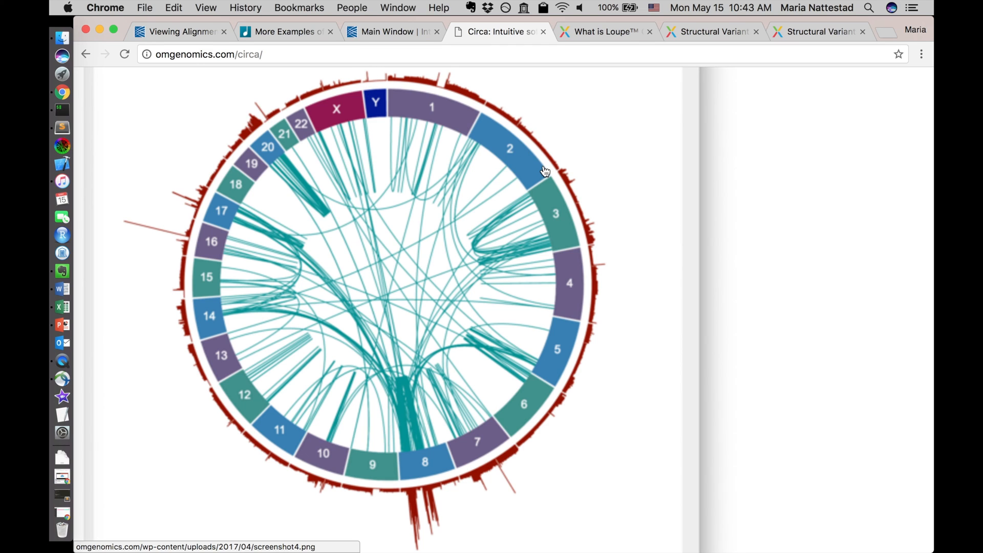
{"action": "mouse_move", "coordinate": [186, 408]}
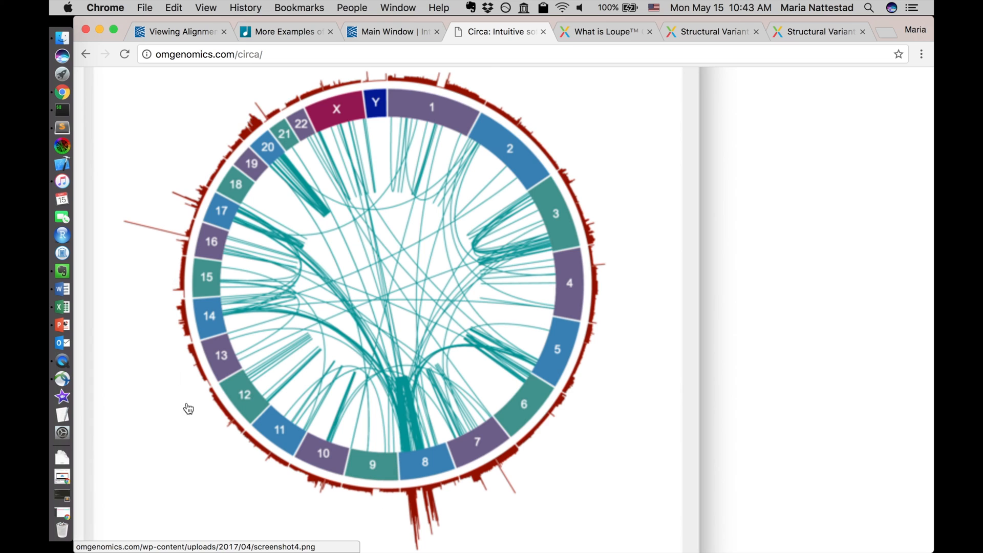
{"action": "mouse_move", "coordinate": [490, 146]}
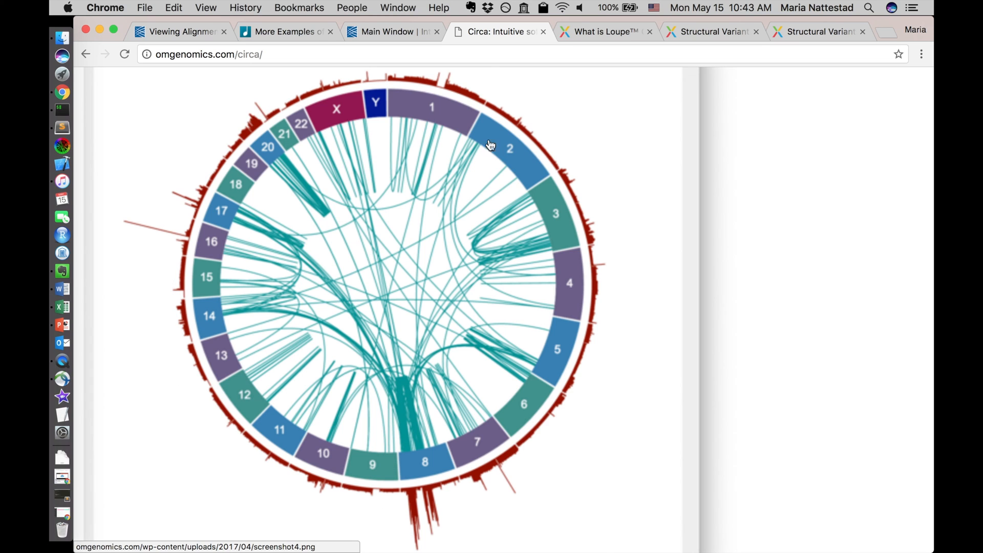
{"action": "mouse_move", "coordinate": [395, 255]}
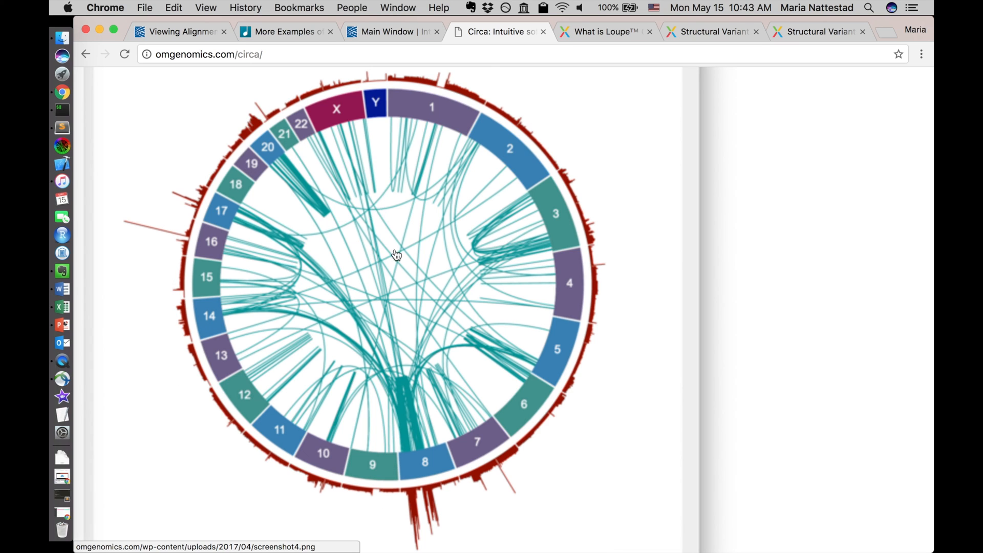
{"action": "mouse_move", "coordinate": [400, 413]}
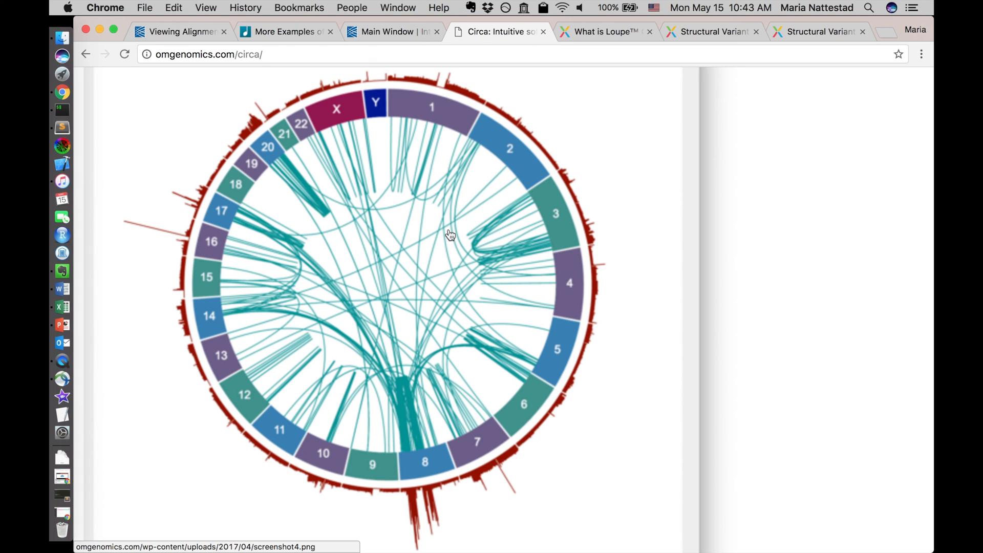
{"action": "mouse_move", "coordinate": [364, 105]}
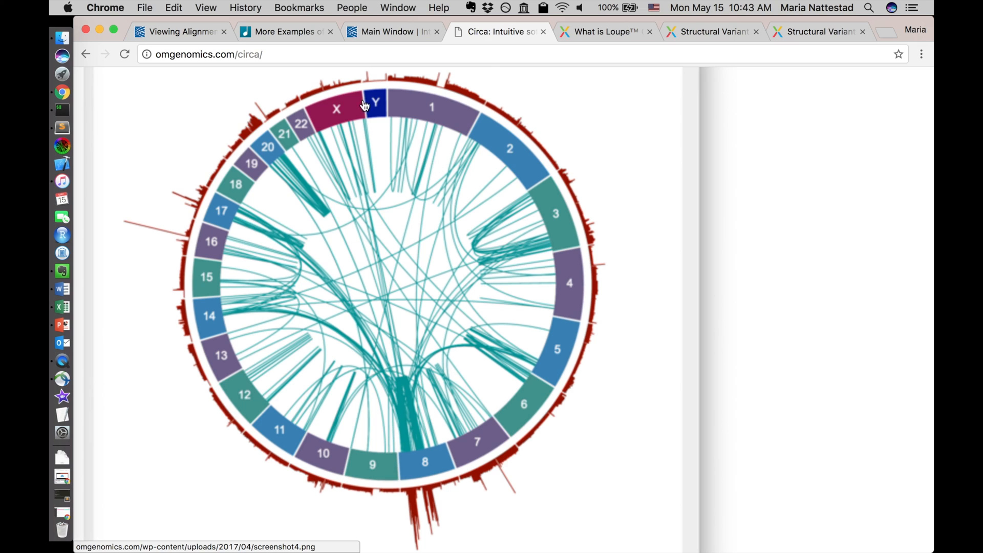
{"action": "mouse_move", "coordinate": [676, 268]}
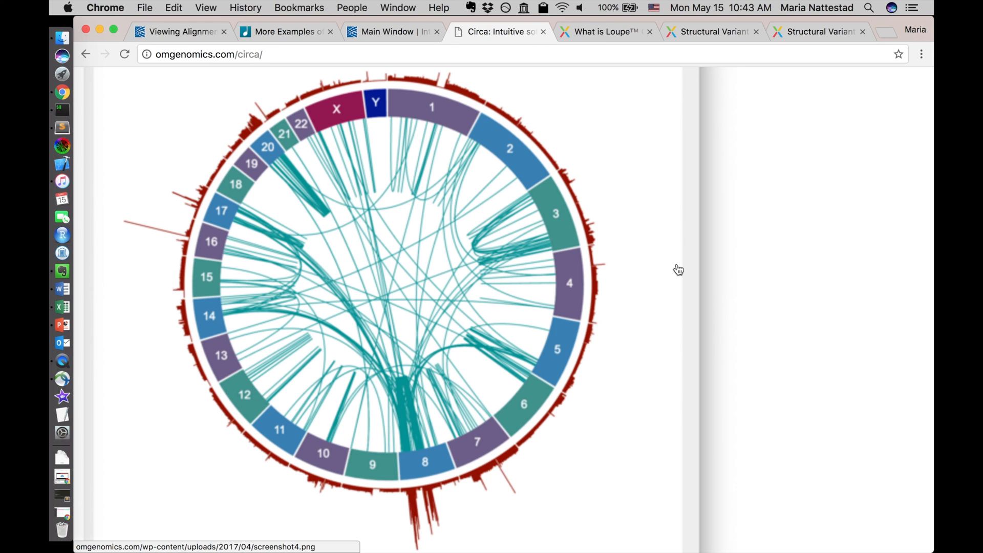
{"action": "mouse_move", "coordinate": [662, 200]}
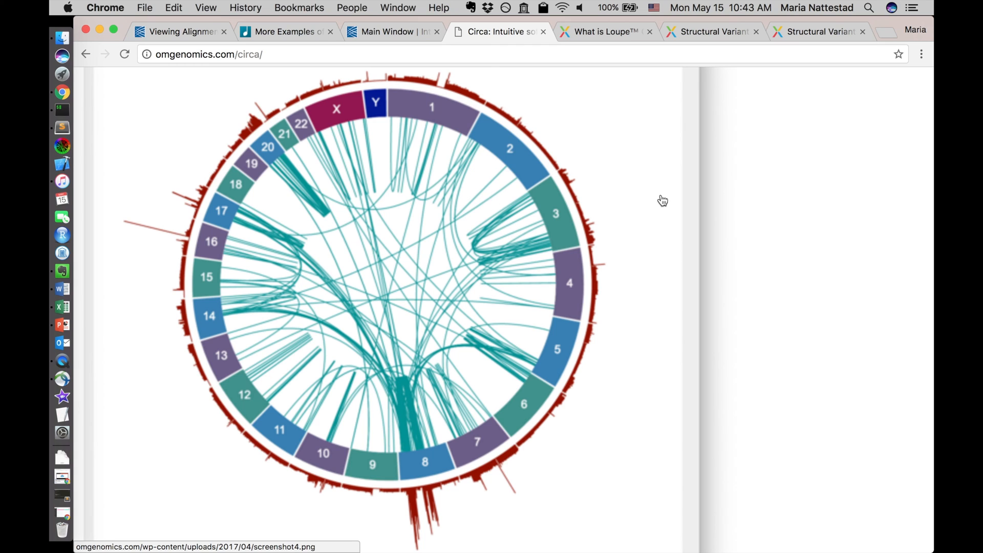
{"action": "mouse_move", "coordinate": [669, 198]}
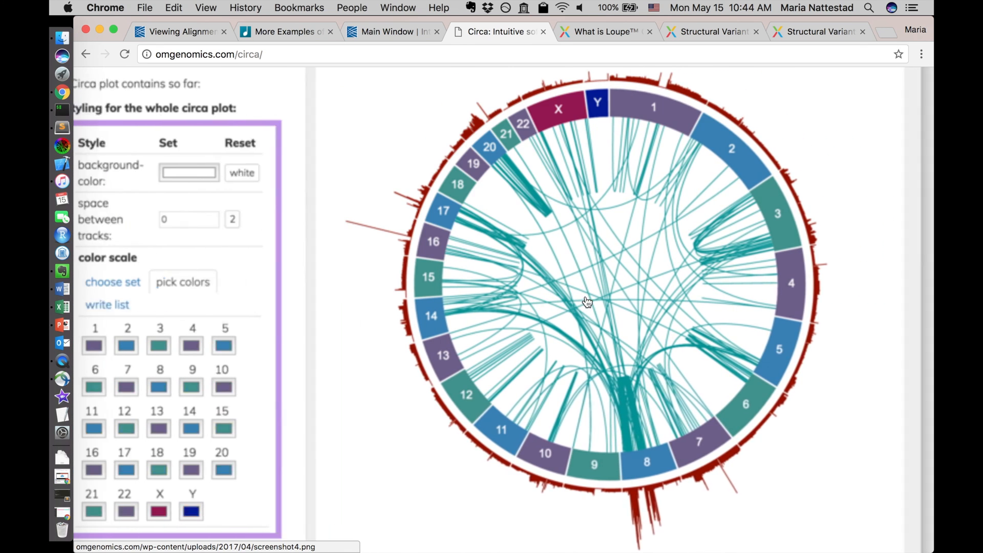
{"action": "left_click", "coordinate": [607, 31]}
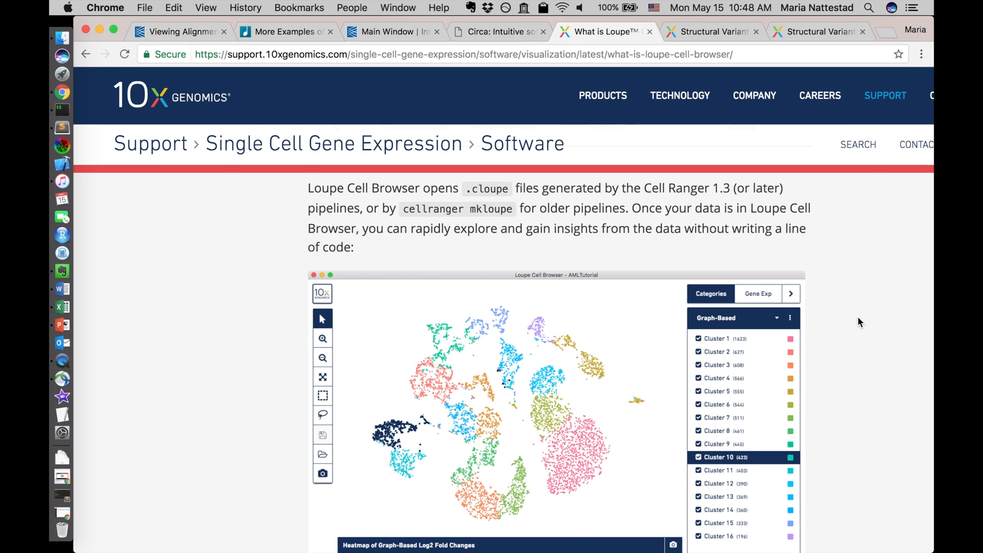
- Scroll down the Loupe Cell Browser page to the log2 fold-change heatmap
{"action": "scroll", "scroll_direction": "down", "scroll_amount": 3}
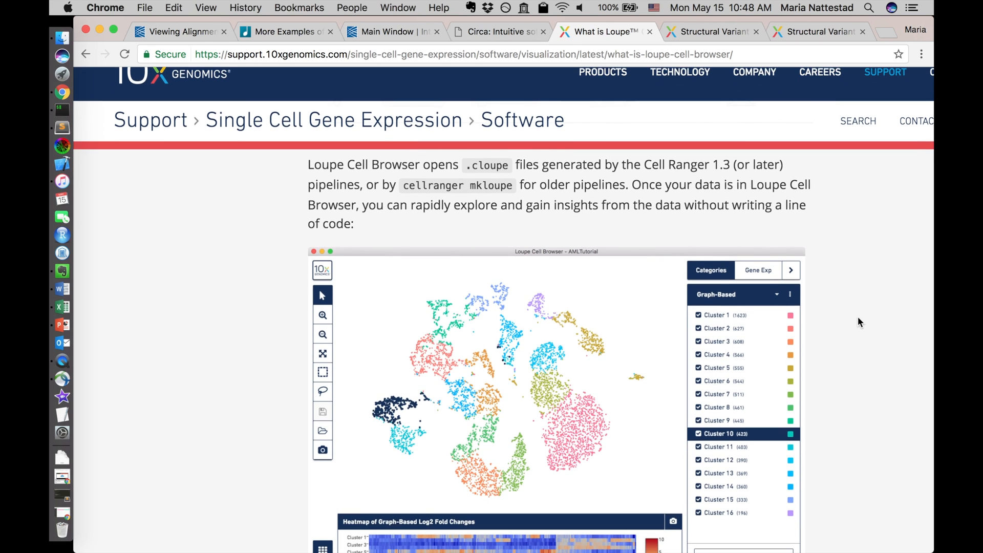
{"action": "mouse_move", "coordinate": [852, 339]}
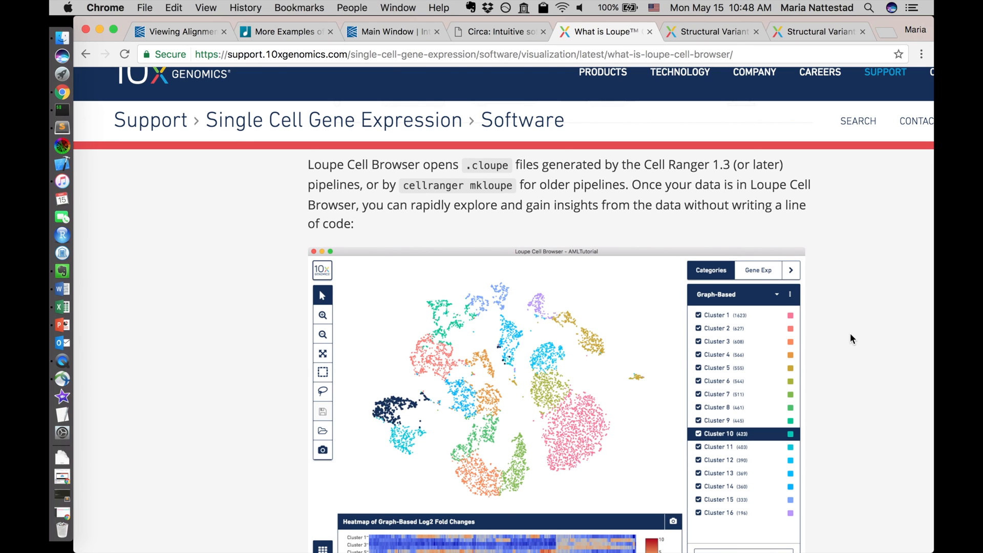
{"action": "mouse_move", "coordinate": [837, 379]}
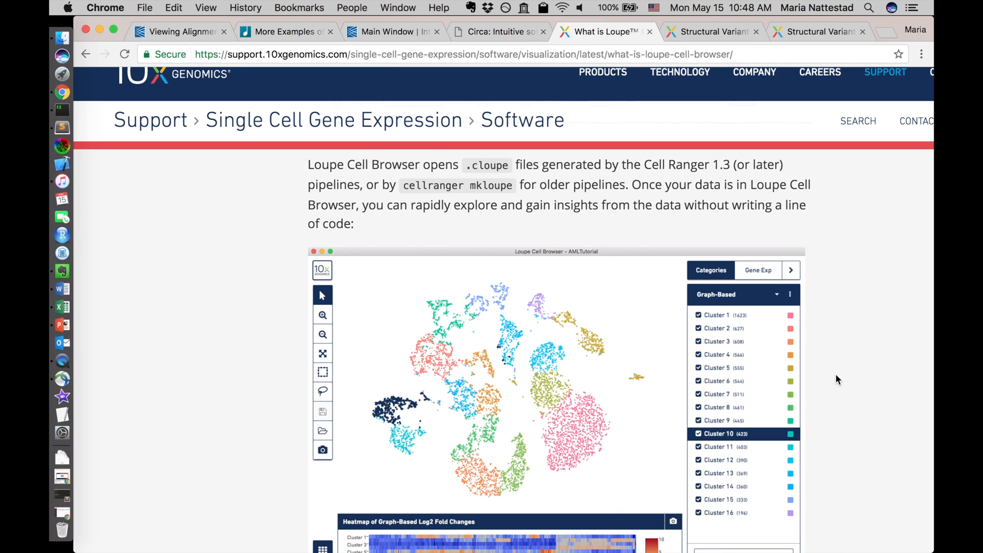
{"action": "scroll", "scroll_direction": "down", "scroll_amount": 3}
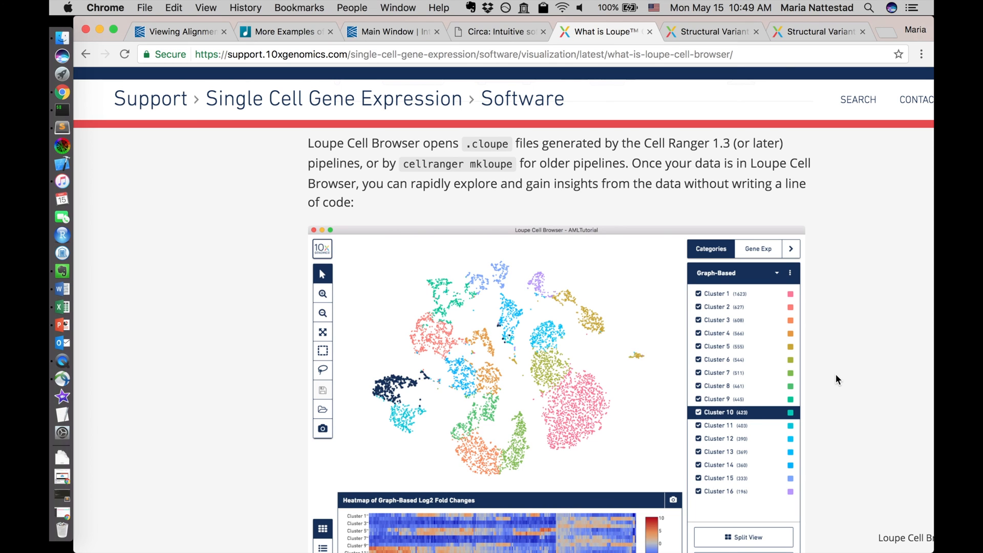
{"action": "mouse_move", "coordinate": [426, 399]}
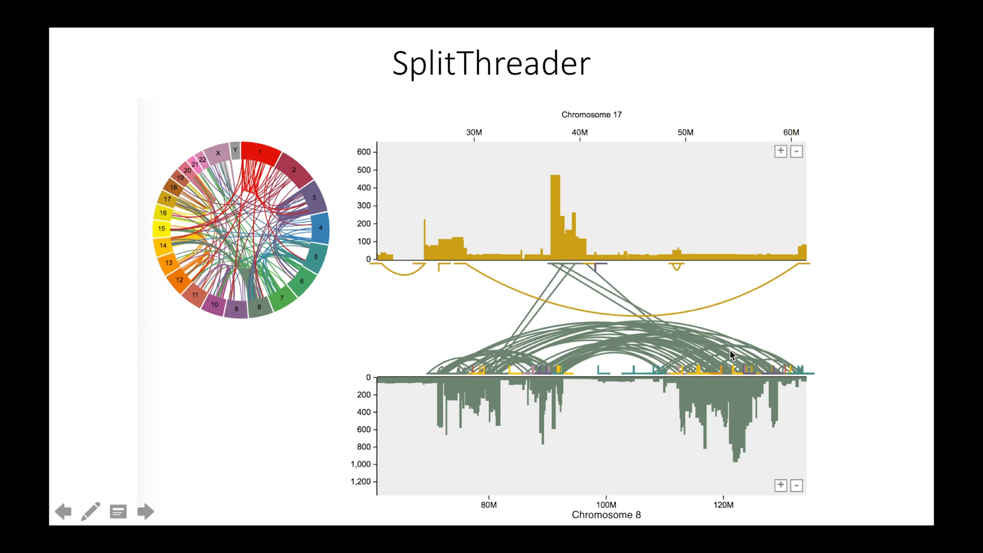
{"action": "mouse_move", "coordinate": [750, 256]}
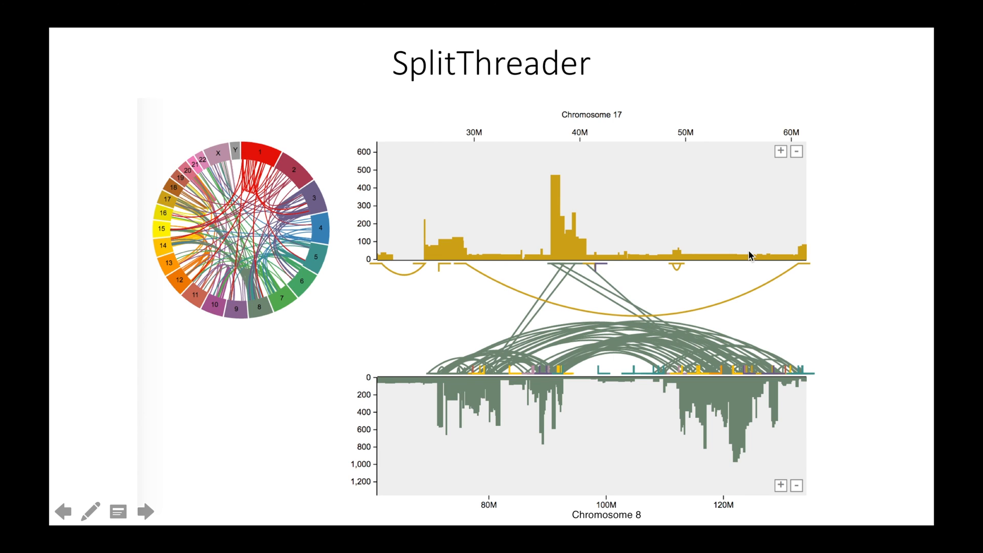
{"action": "mouse_move", "coordinate": [589, 131]}
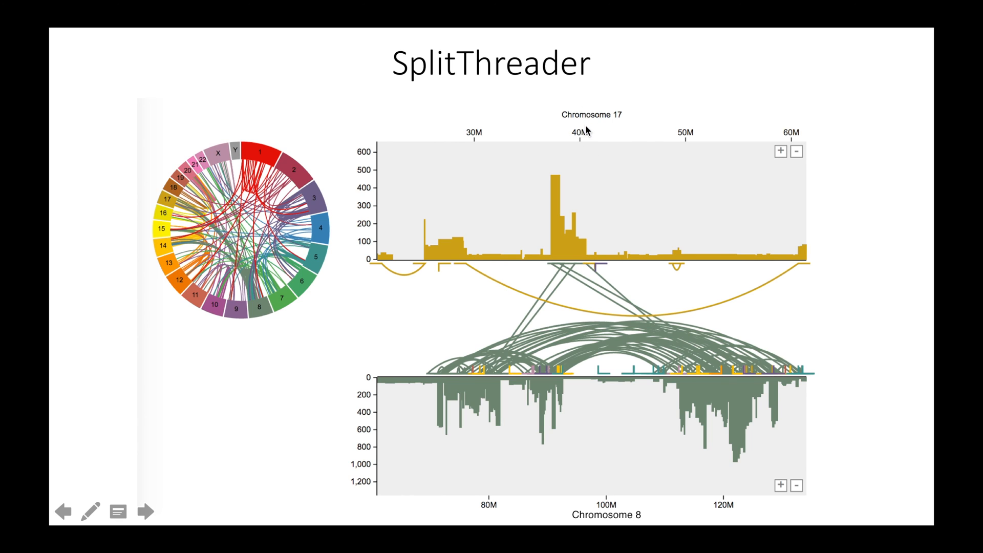
{"action": "mouse_move", "coordinate": [501, 410]}
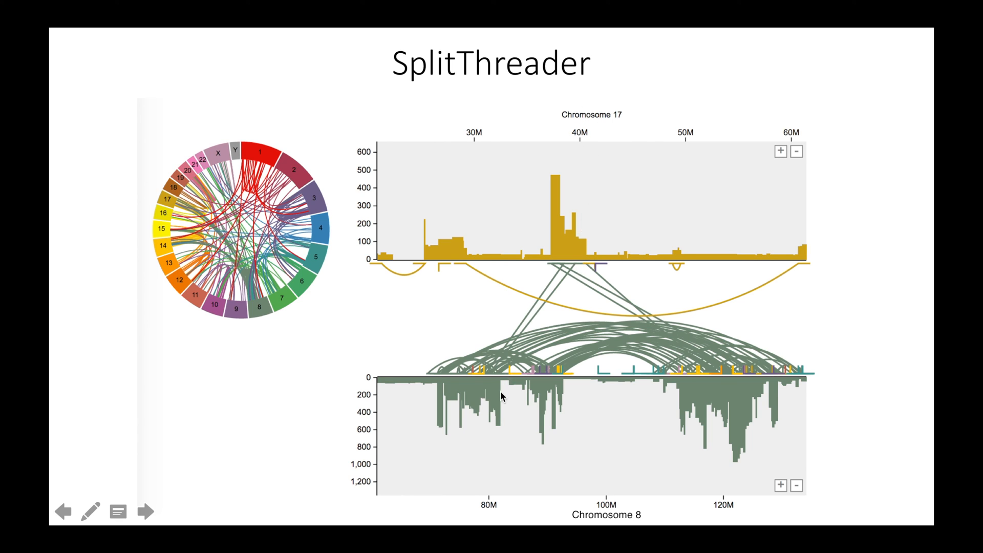
{"action": "mouse_move", "coordinate": [405, 235]}
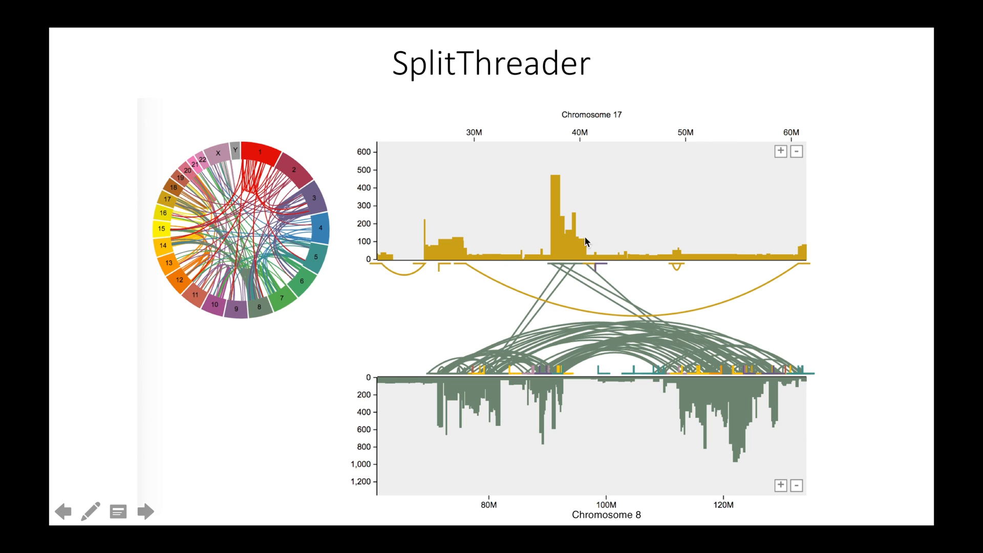
{"action": "mouse_move", "coordinate": [502, 191]}
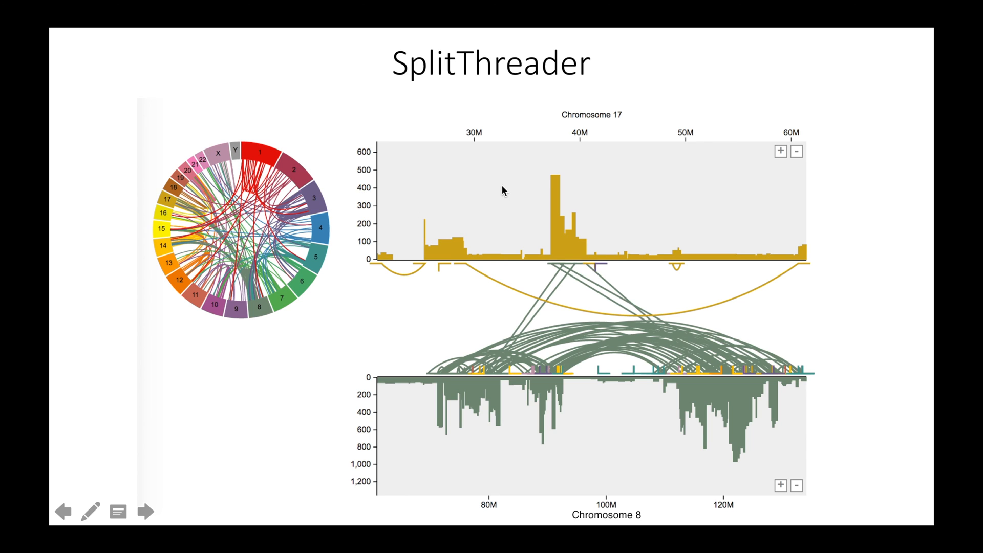
{"action": "mouse_move", "coordinate": [469, 269]}
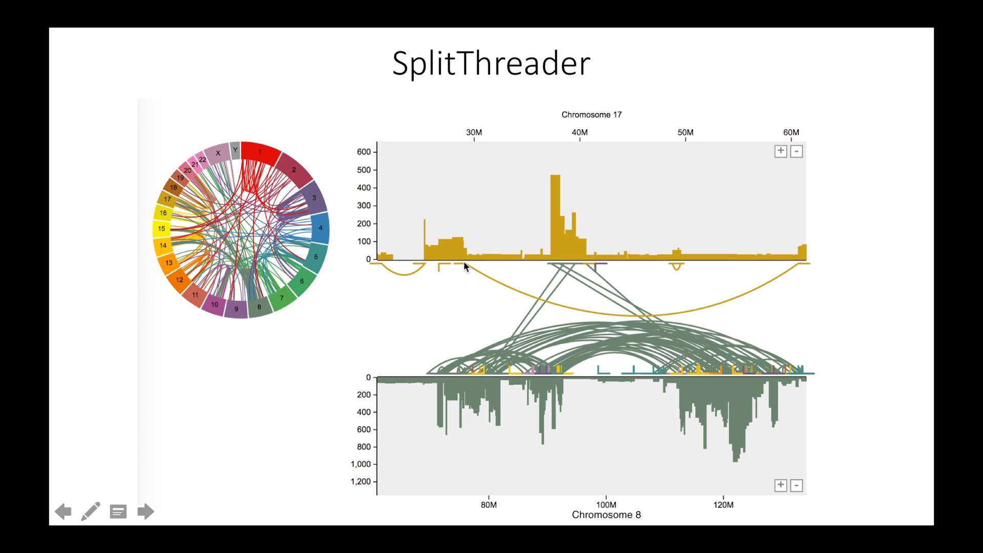
{"action": "mouse_move", "coordinate": [462, 268]}
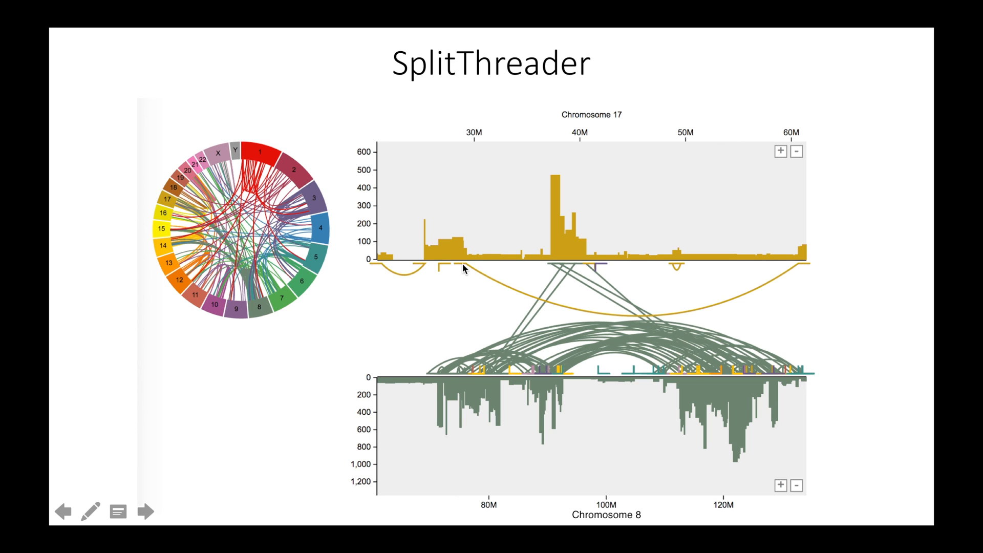
{"action": "mouse_move", "coordinate": [464, 270]}
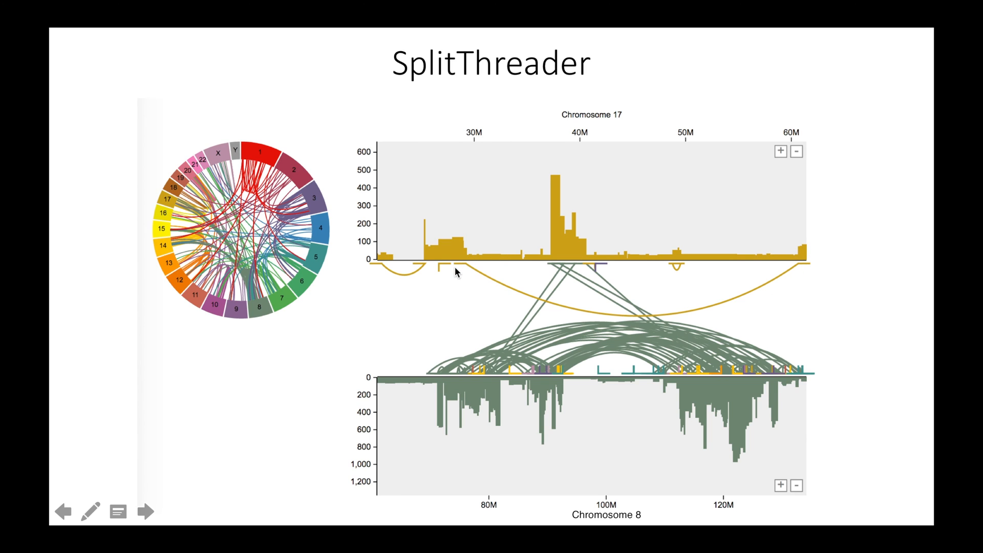
{"action": "mouse_move", "coordinate": [463, 271]}
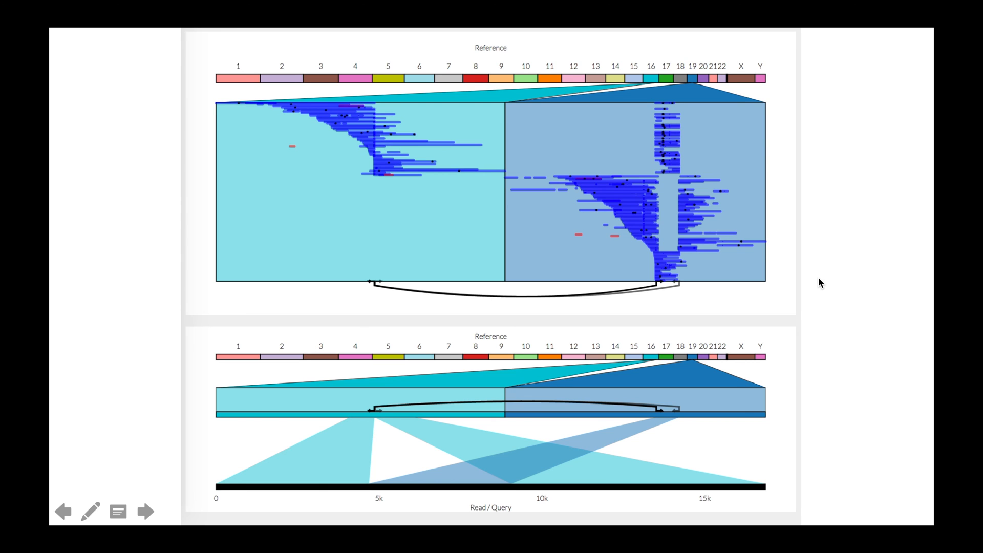
{"action": "mouse_move", "coordinate": [690, 149]}
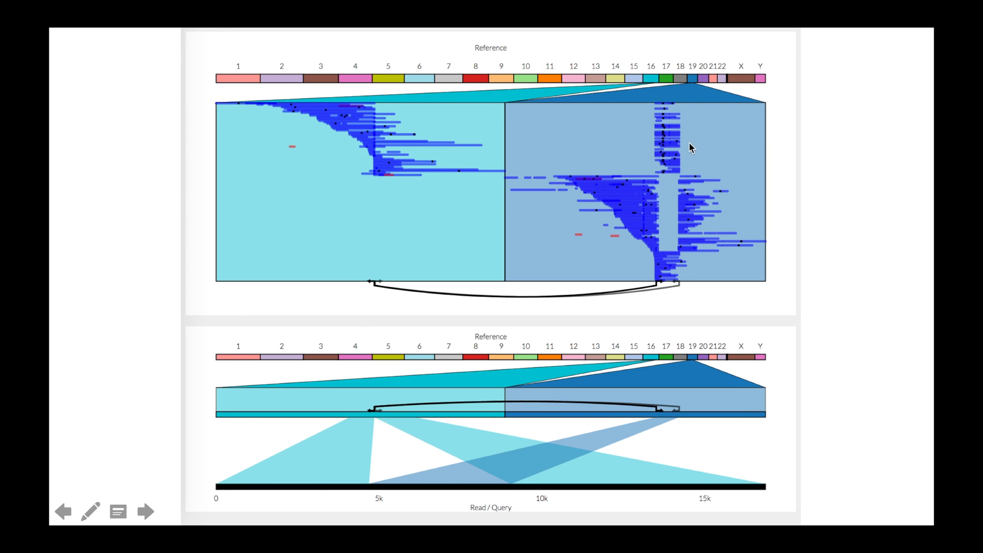
{"action": "mouse_move", "coordinate": [678, 133]}
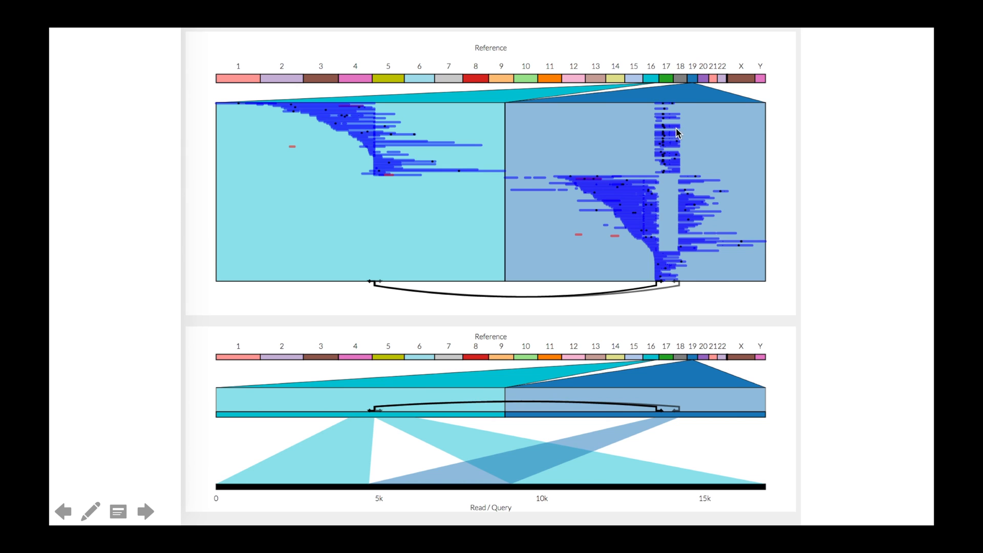
{"action": "mouse_move", "coordinate": [686, 219]}
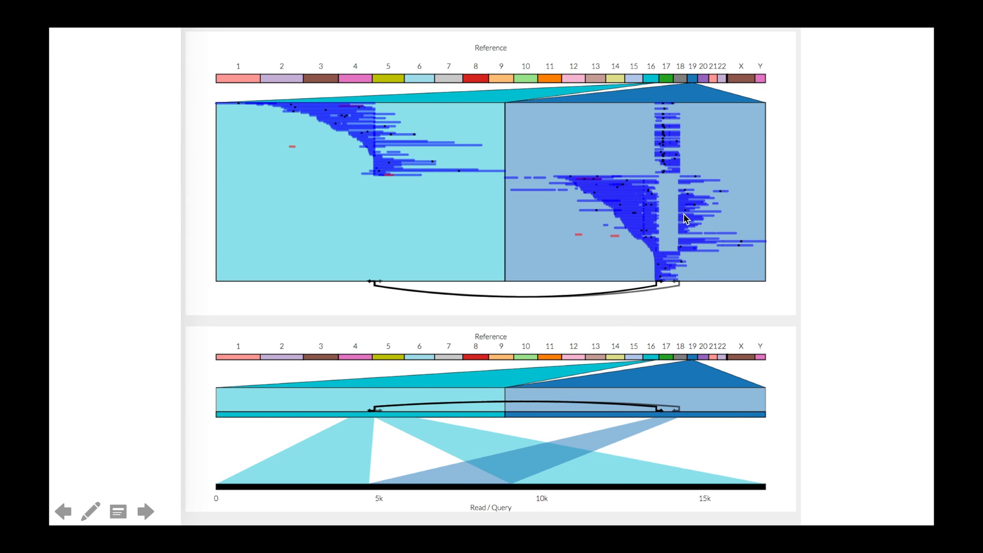
{"action": "mouse_move", "coordinate": [669, 206]}
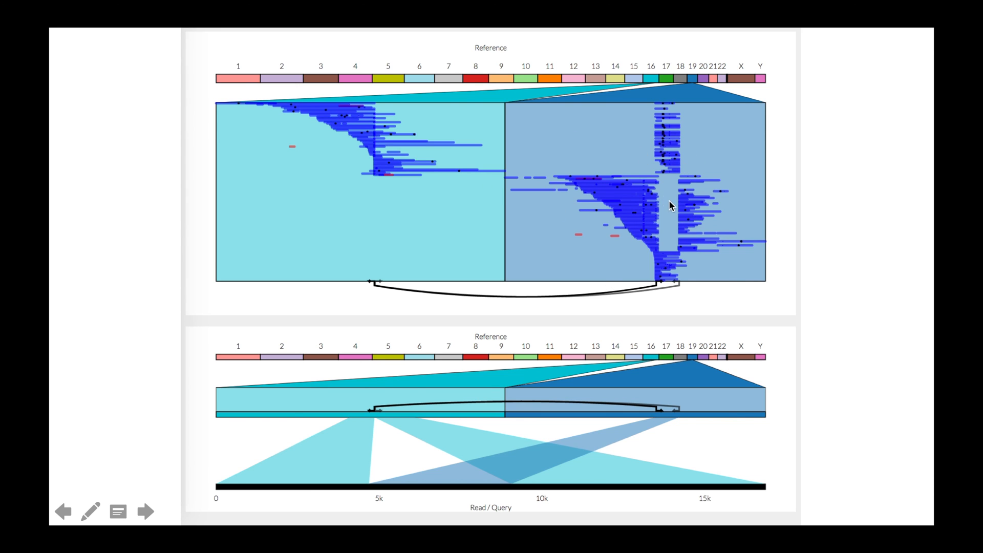
{"action": "mouse_move", "coordinate": [577, 207]}
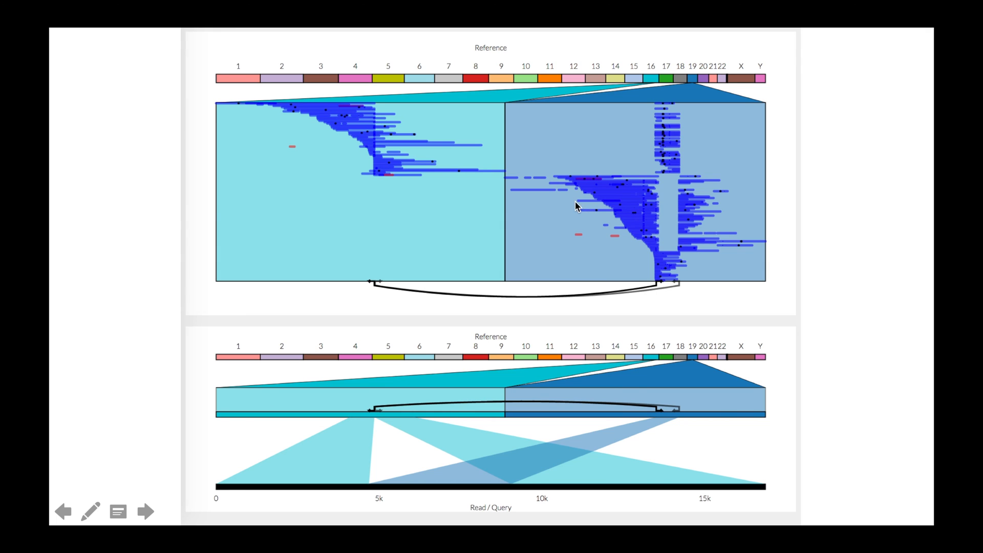
{"action": "mouse_move", "coordinate": [665, 267]}
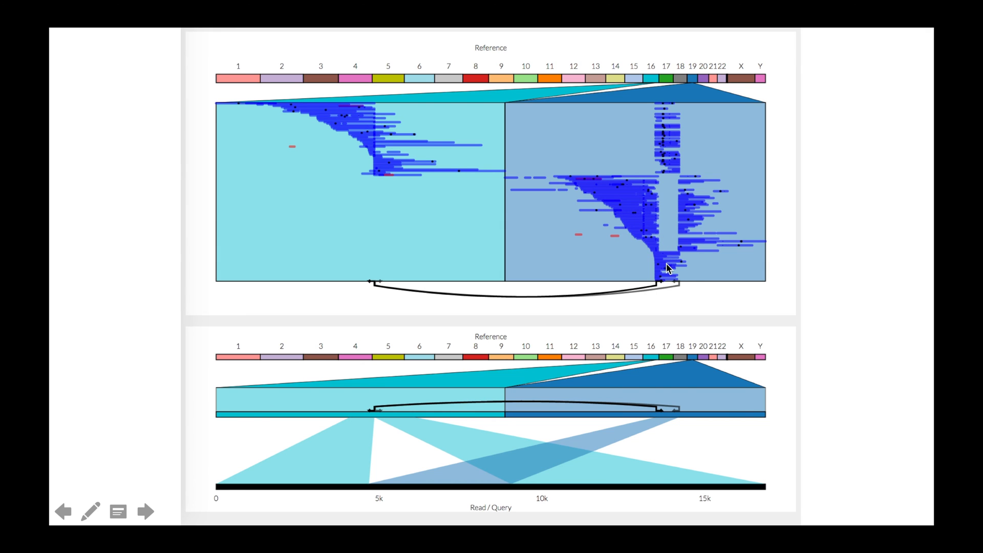
{"action": "mouse_move", "coordinate": [688, 277]}
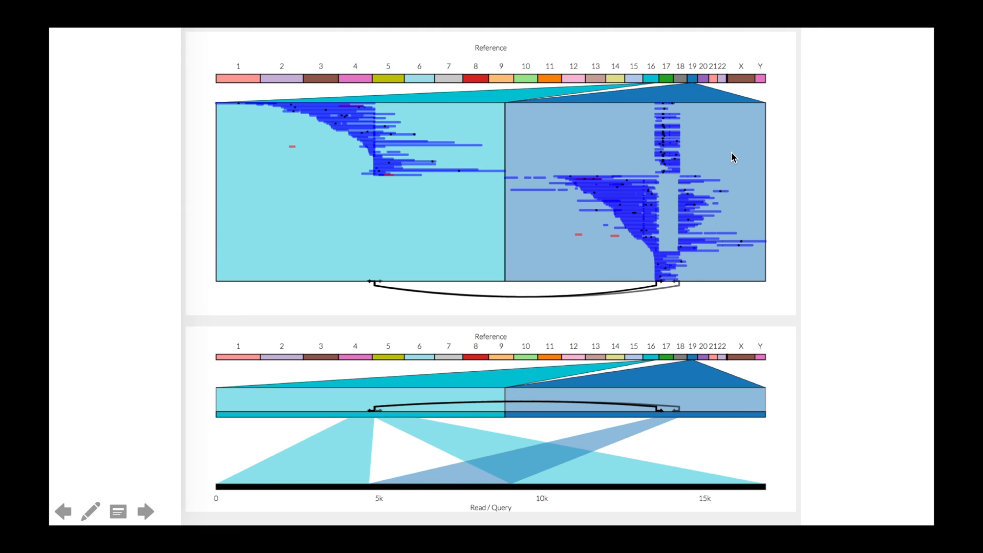
{"action": "mouse_move", "coordinate": [453, 125]}
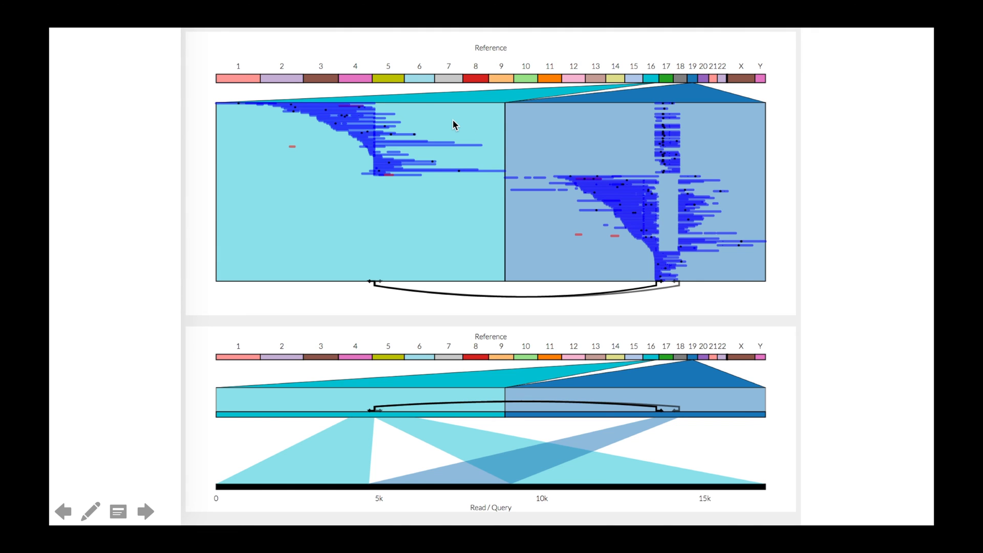
{"action": "mouse_move", "coordinate": [301, 241]}
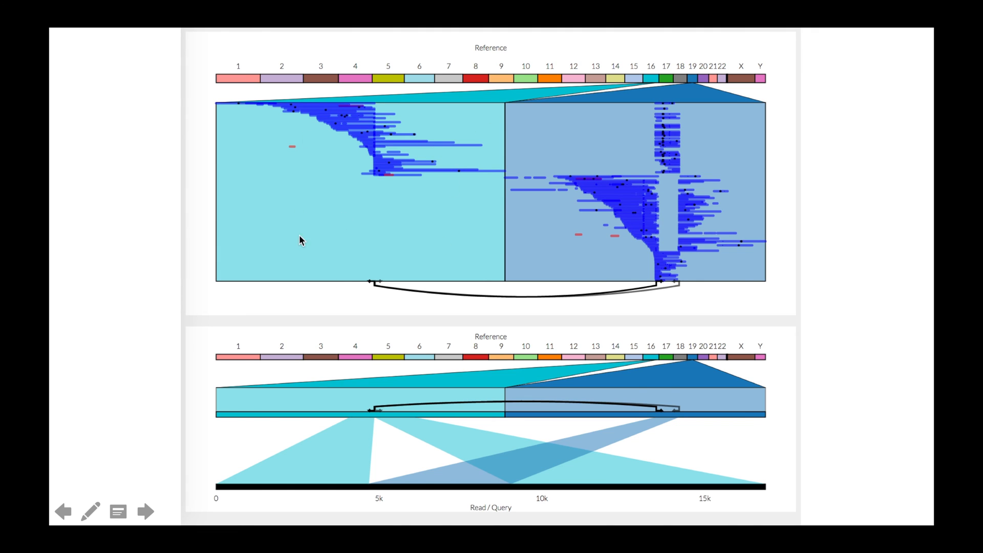
{"action": "mouse_move", "coordinate": [371, 217]}
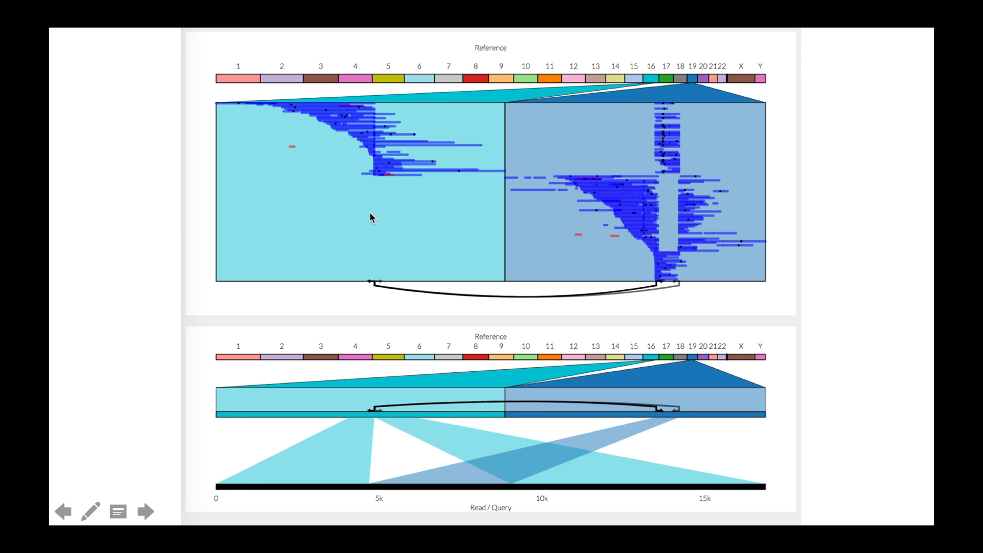
{"action": "mouse_move", "coordinate": [635, 135]}
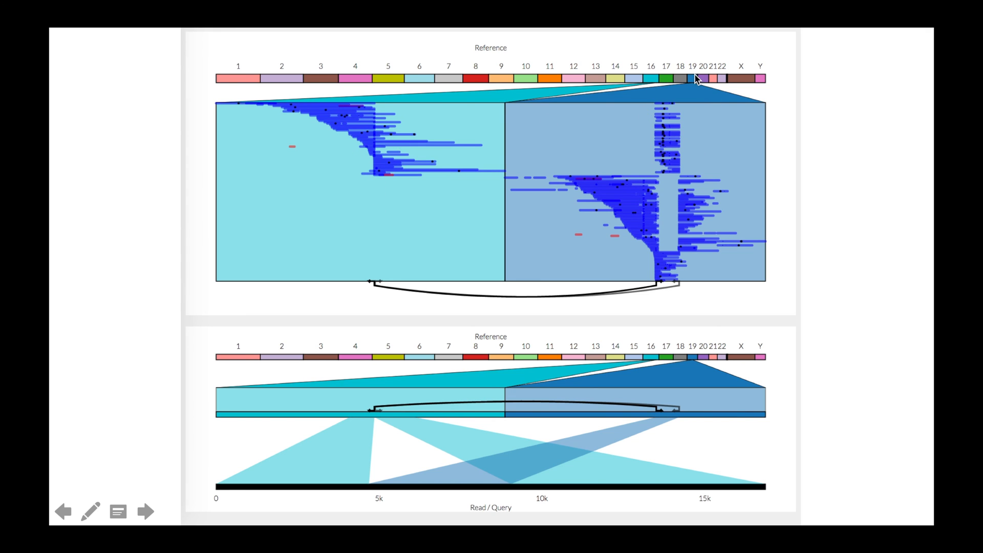
{"action": "mouse_move", "coordinate": [622, 239]}
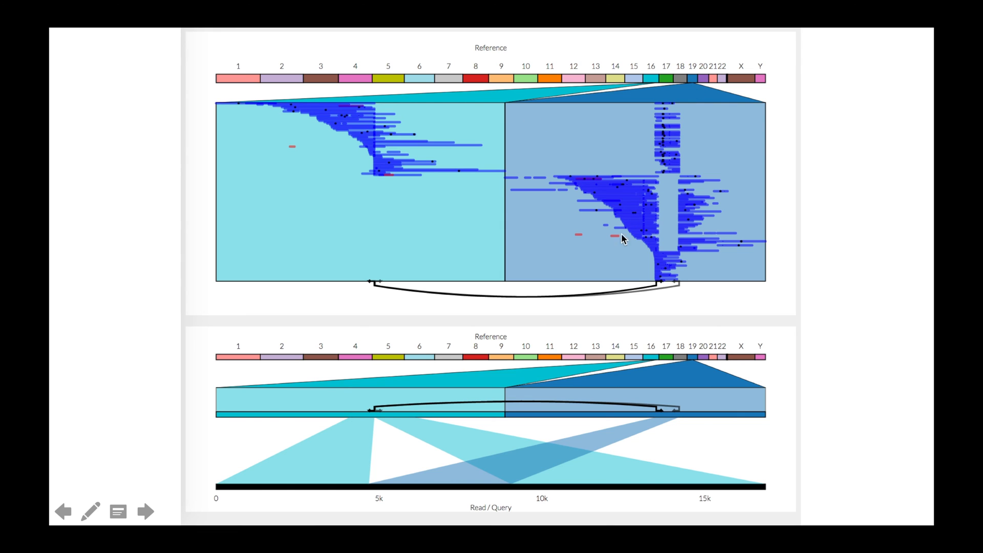
{"action": "mouse_move", "coordinate": [354, 147]}
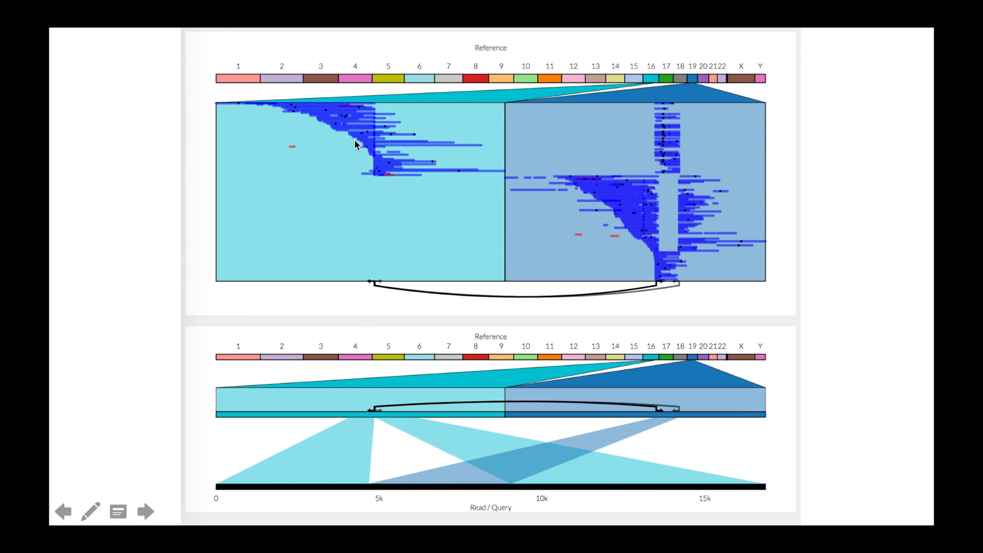
{"action": "mouse_move", "coordinate": [406, 132]}
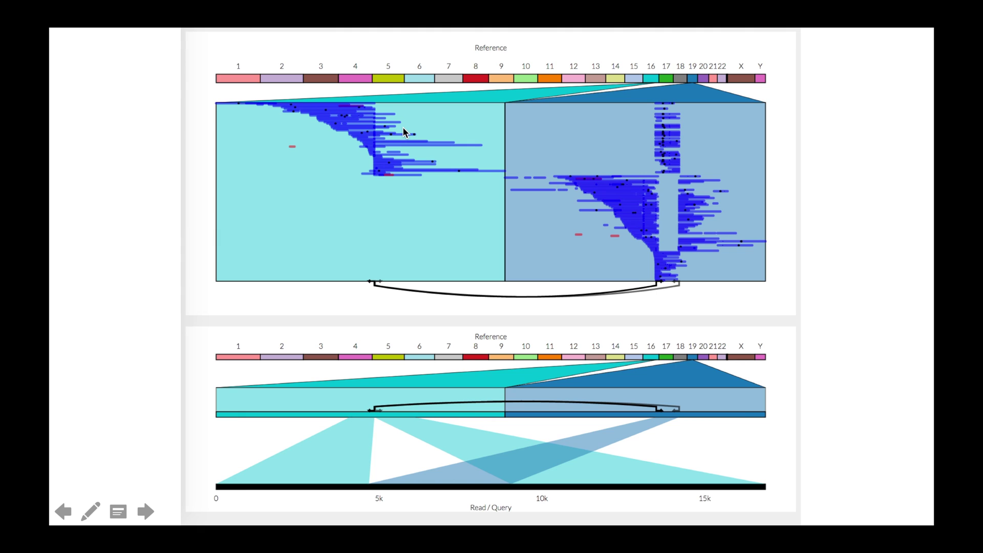
{"action": "mouse_move", "coordinate": [602, 169]}
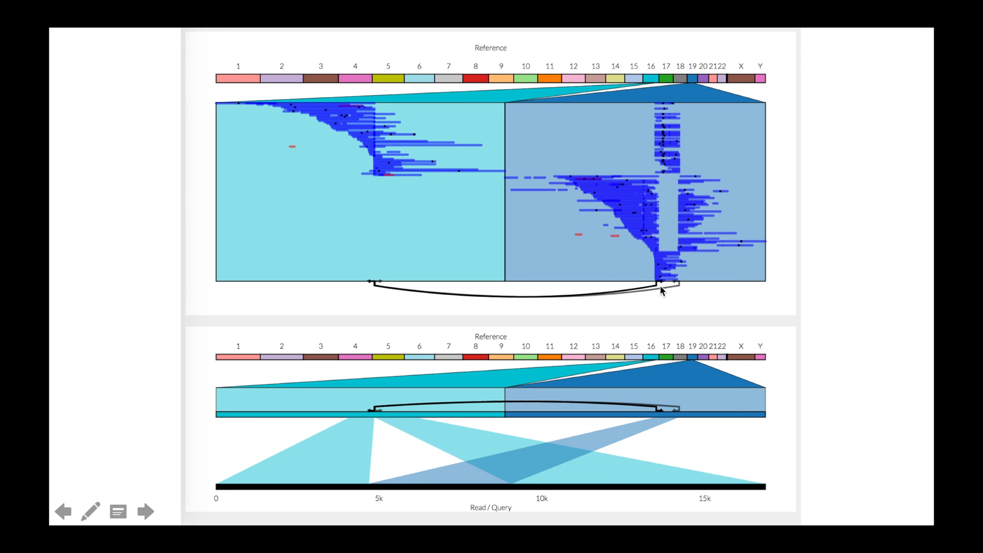
{"action": "mouse_move", "coordinate": [669, 286]}
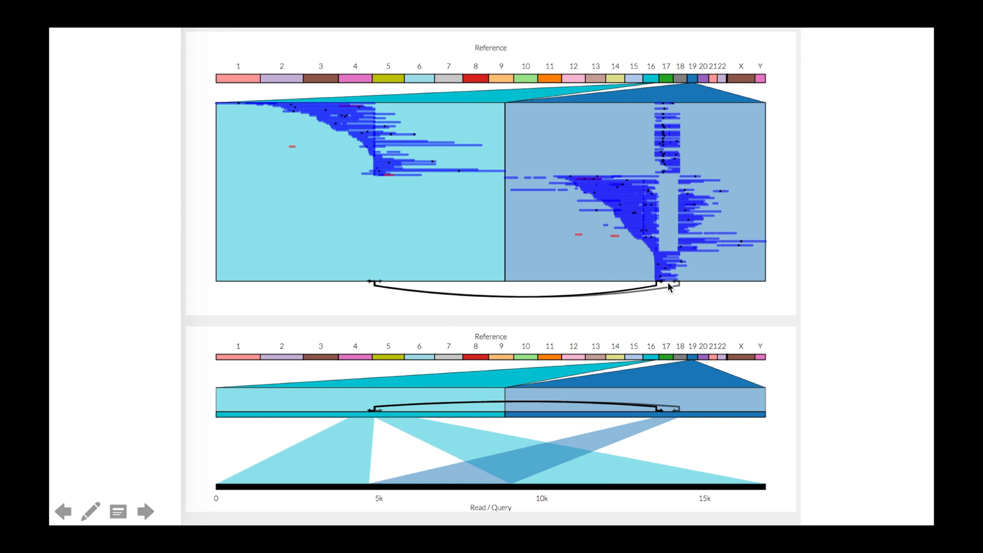
{"action": "mouse_move", "coordinate": [659, 291]}
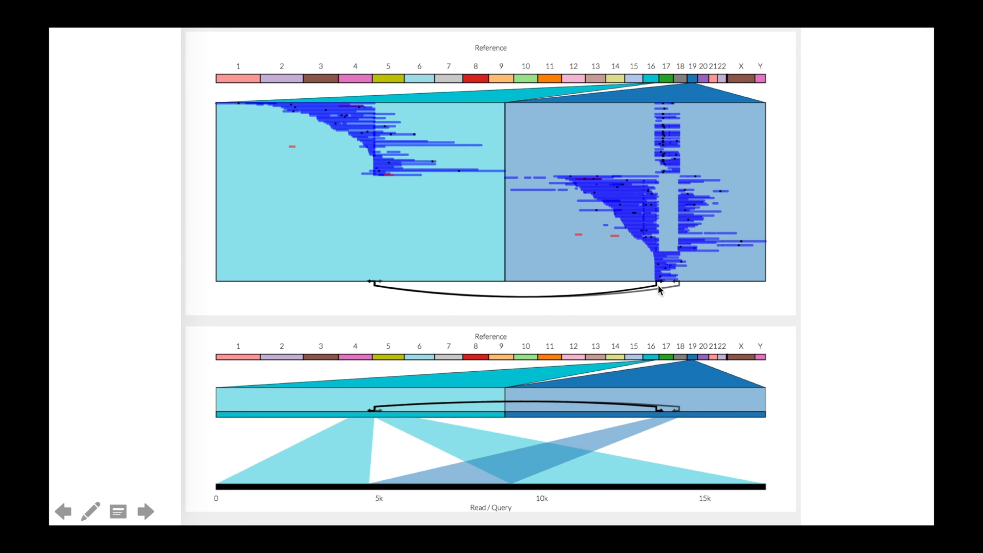
{"action": "mouse_move", "coordinate": [382, 293]}
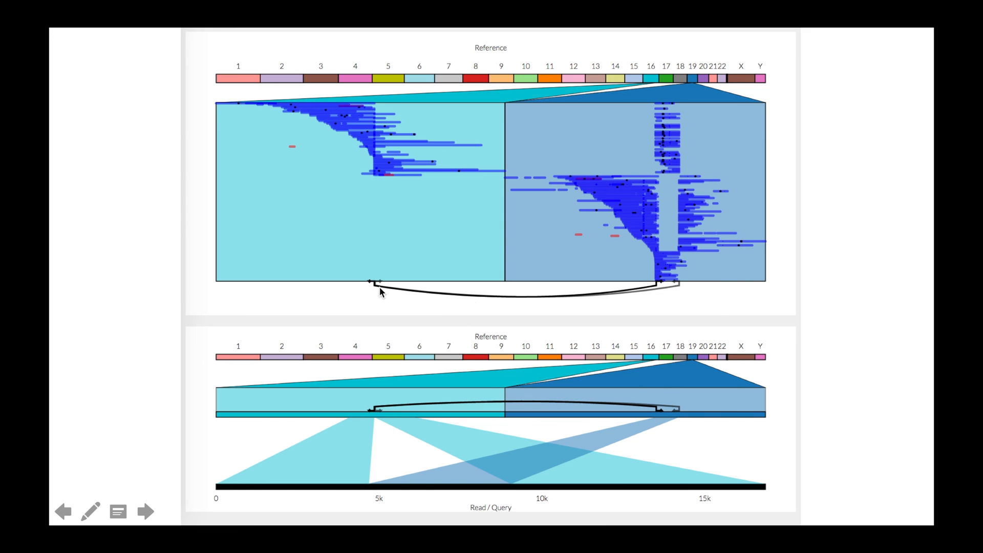
{"action": "mouse_move", "coordinate": [571, 319]}
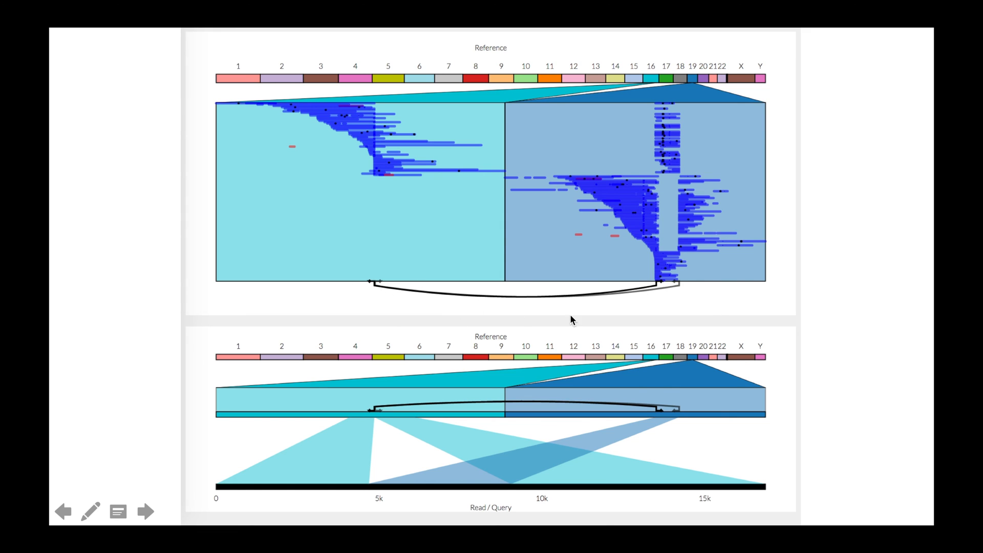
{"action": "mouse_move", "coordinate": [687, 303]}
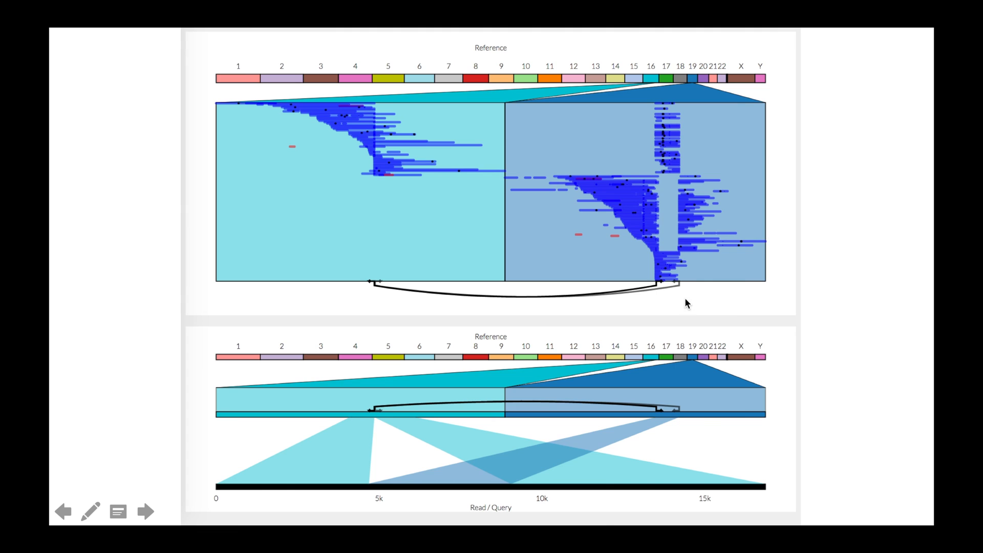
{"action": "mouse_move", "coordinate": [305, 217]}
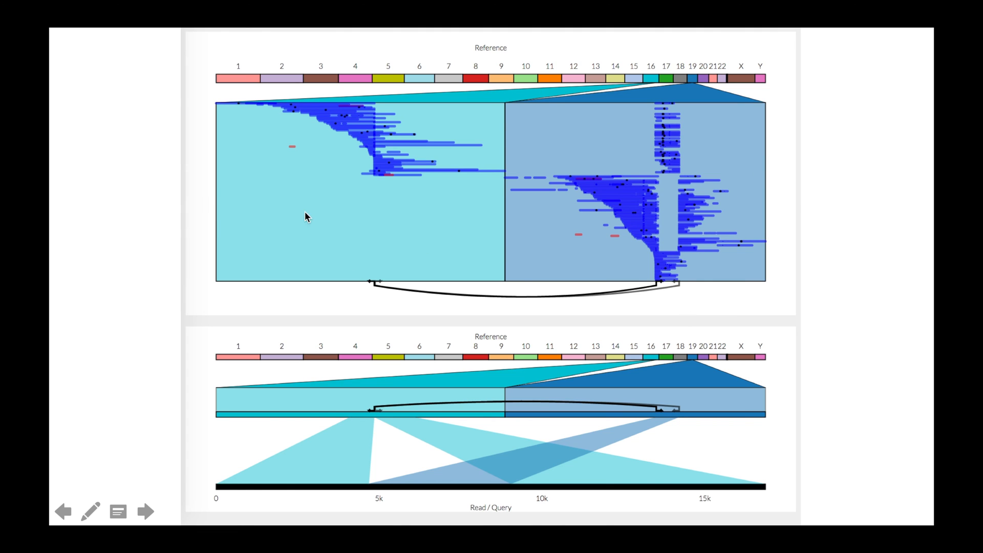
{"action": "mouse_move", "coordinate": [681, 381]}
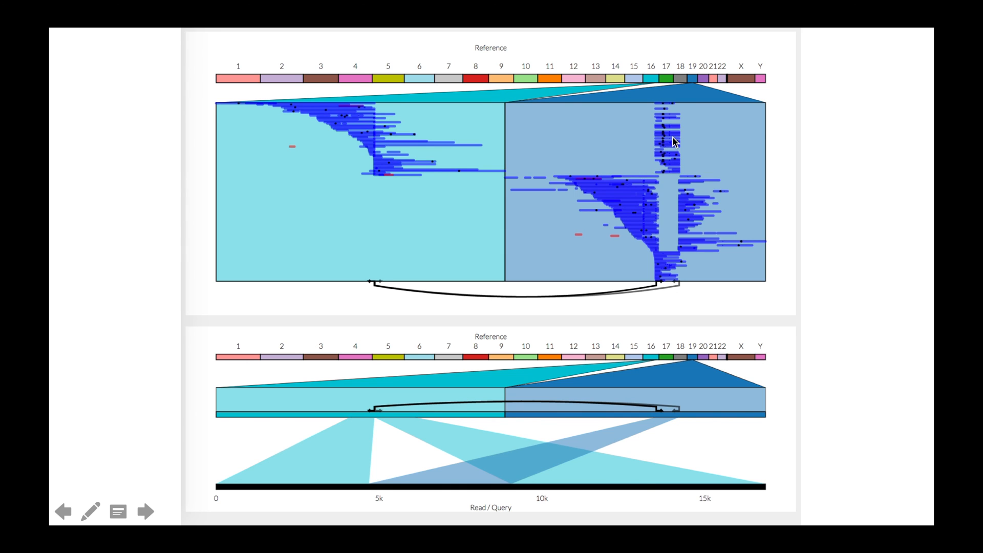
{"action": "mouse_move", "coordinate": [782, 382]}
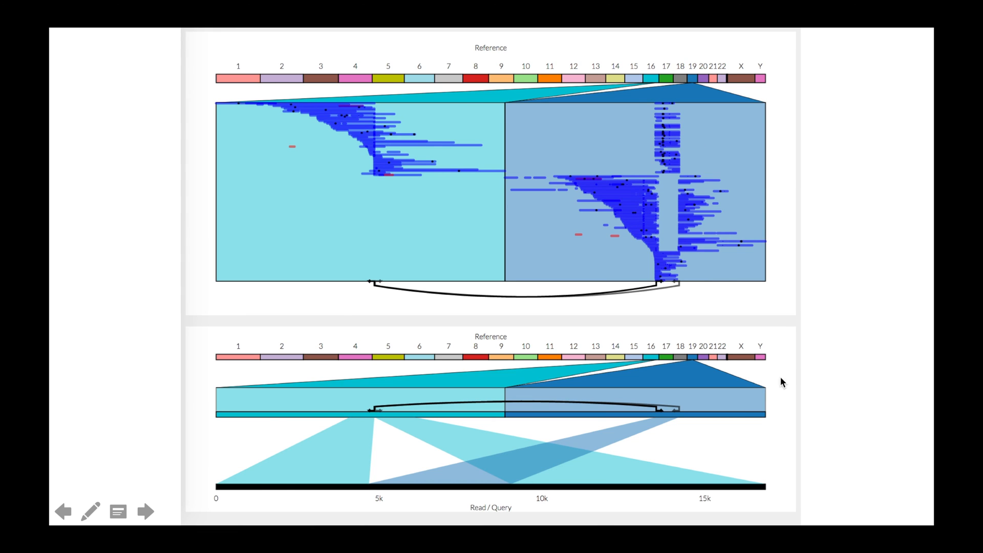
{"action": "mouse_move", "coordinate": [415, 444]}
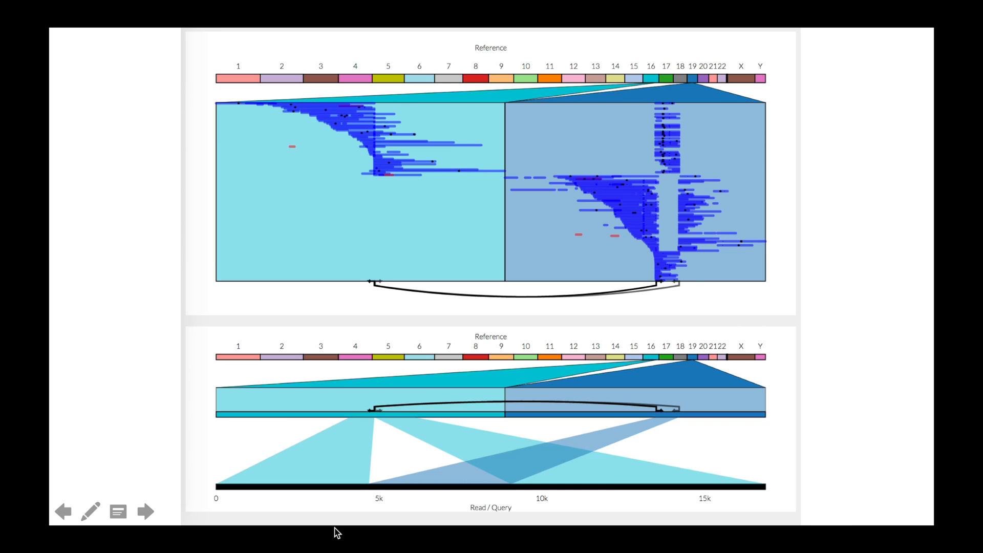
{"action": "mouse_move", "coordinate": [259, 502]}
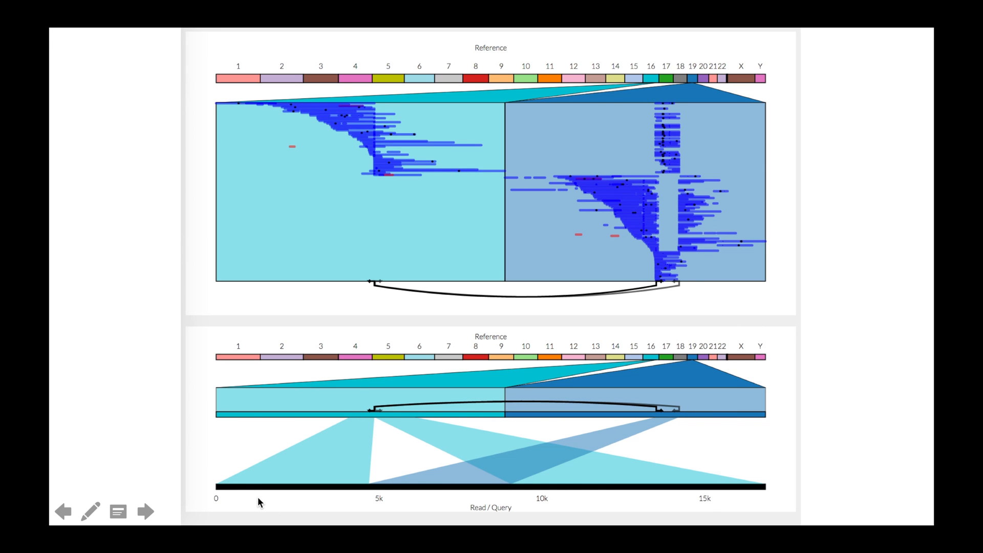
{"action": "mouse_move", "coordinate": [334, 498]}
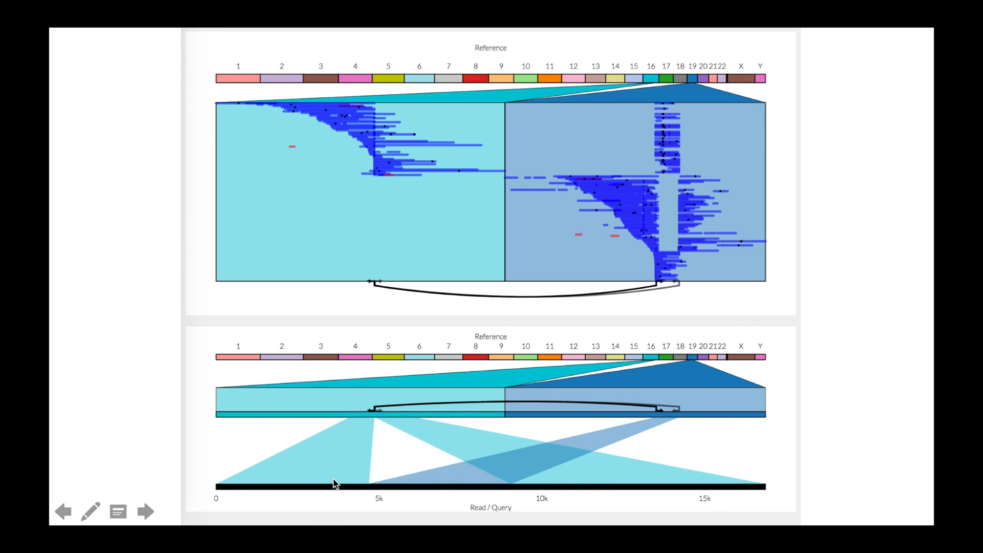
{"action": "mouse_move", "coordinate": [460, 492]}
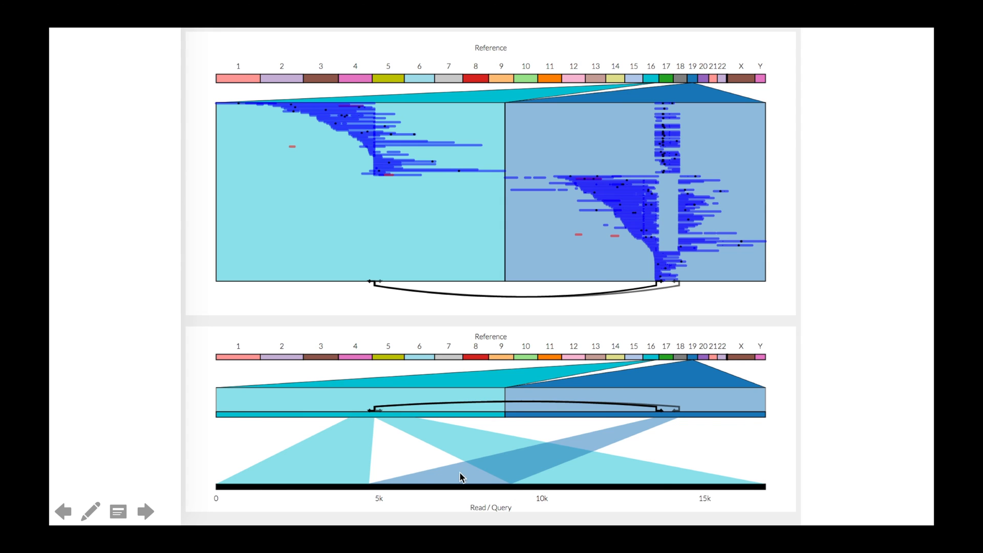
{"action": "mouse_move", "coordinate": [533, 489]}
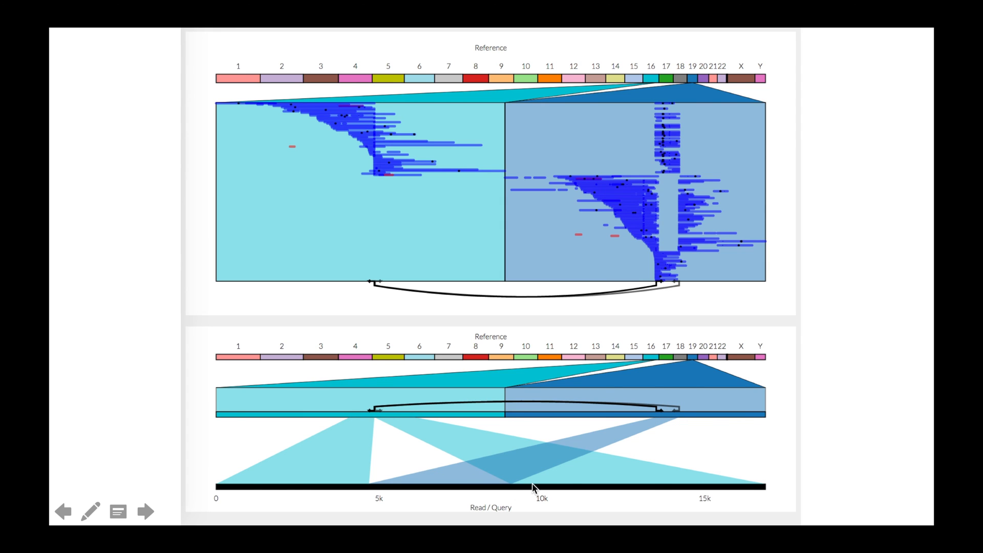
{"action": "mouse_move", "coordinate": [387, 418]}
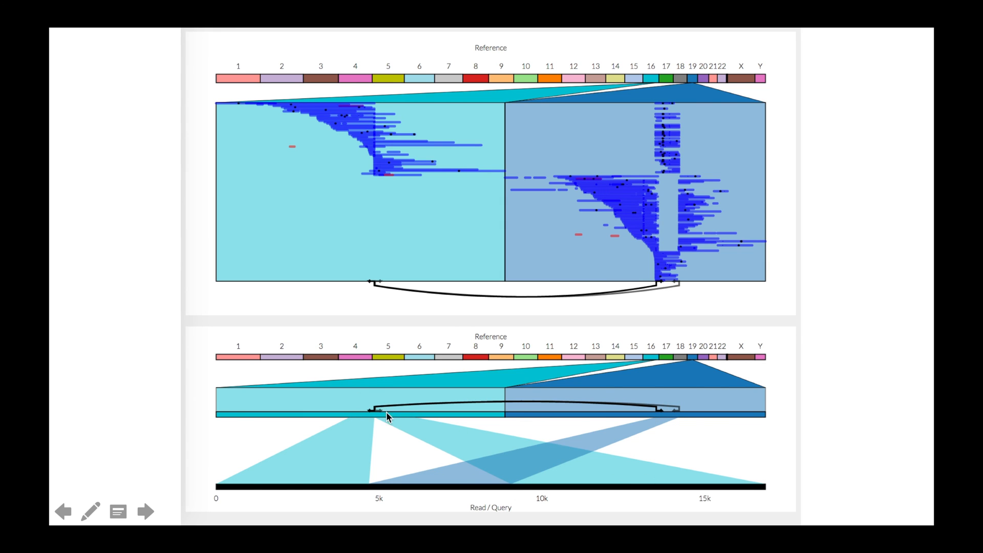
{"action": "mouse_move", "coordinate": [790, 385]}
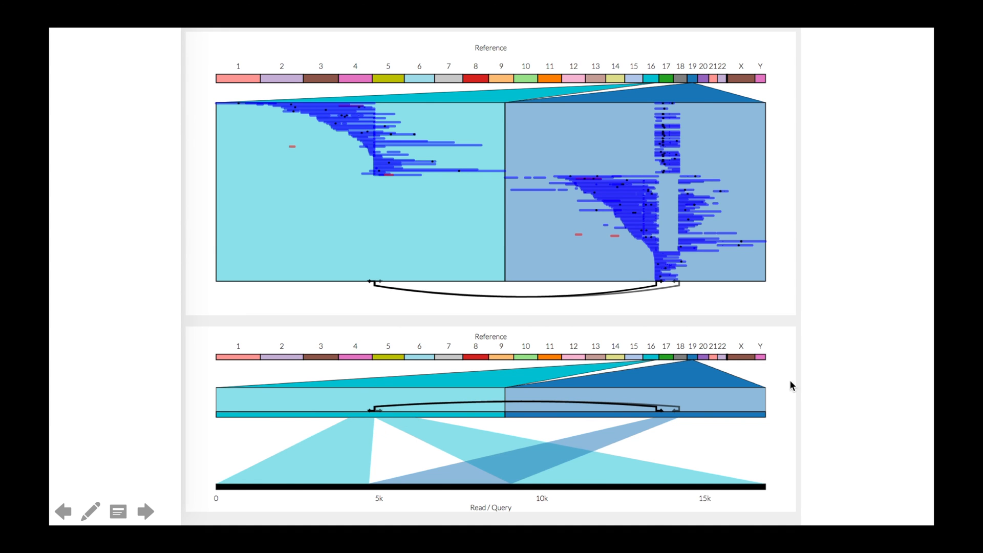
{"action": "mouse_move", "coordinate": [832, 387]}
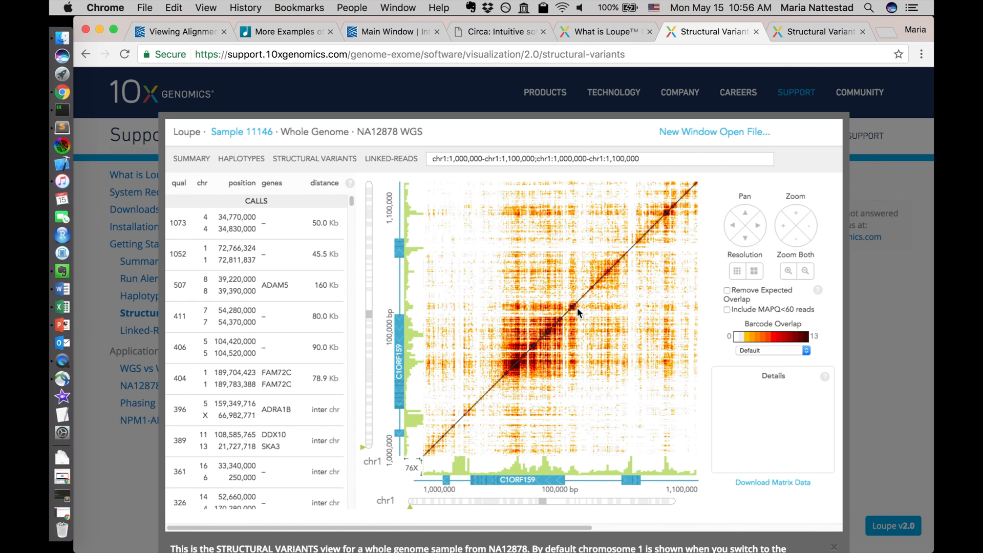
{"action": "mouse_move", "coordinate": [603, 300]}
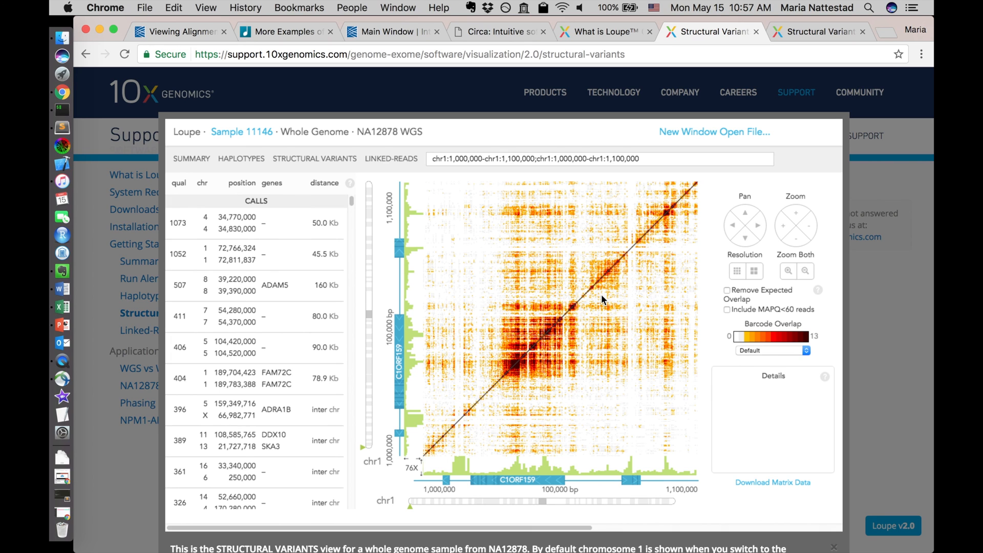
{"action": "mouse_move", "coordinate": [713, 181]}
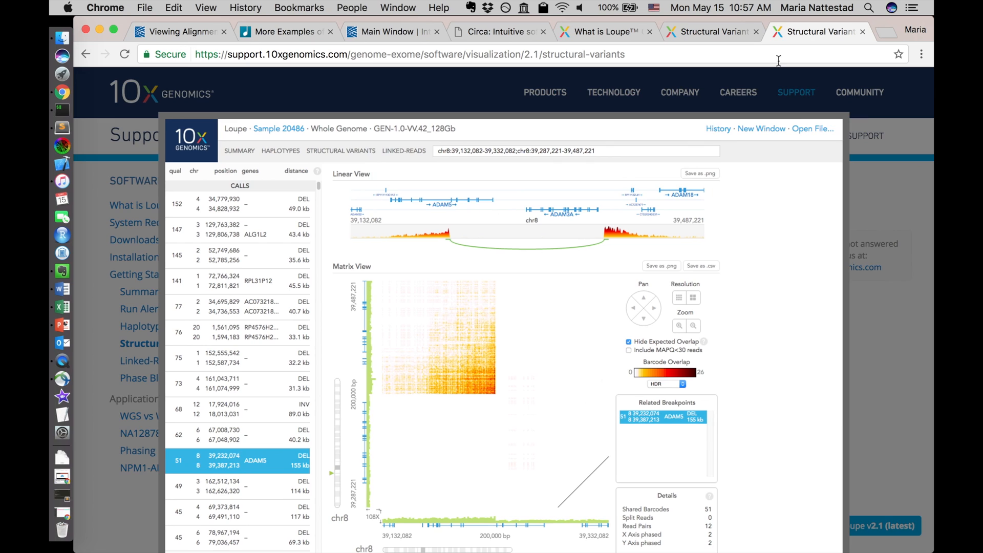
{"action": "mouse_move", "coordinate": [379, 241]}
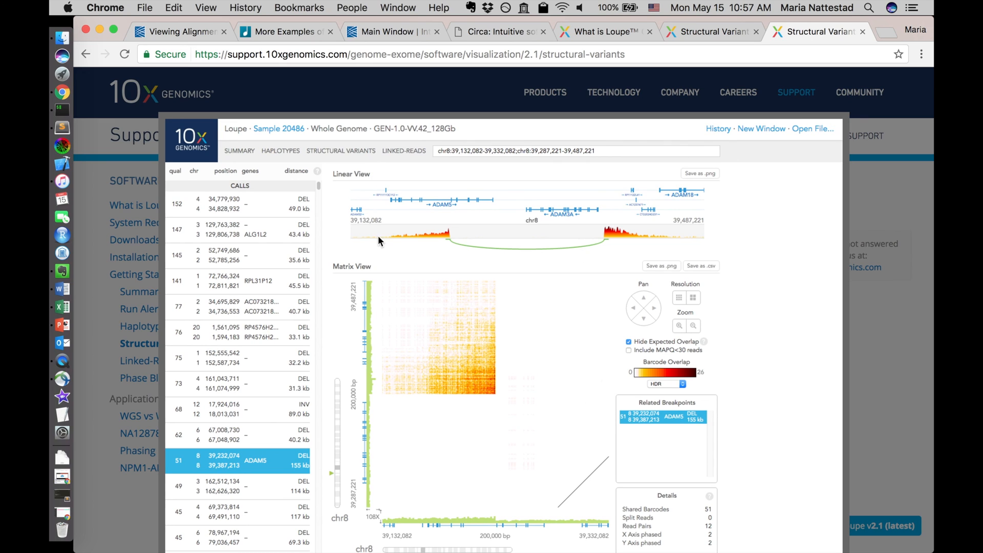
{"action": "mouse_move", "coordinate": [428, 383]}
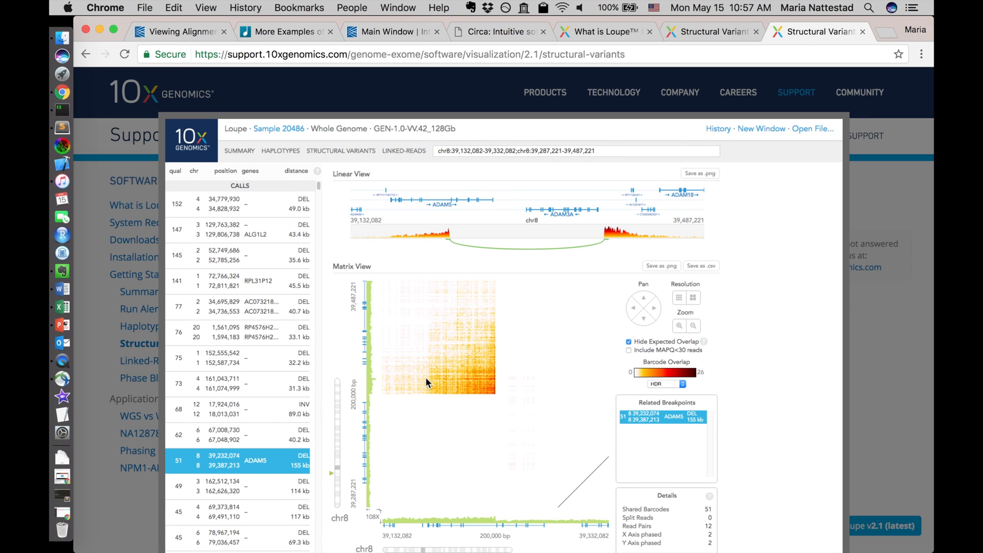
{"action": "mouse_move", "coordinate": [502, 479]}
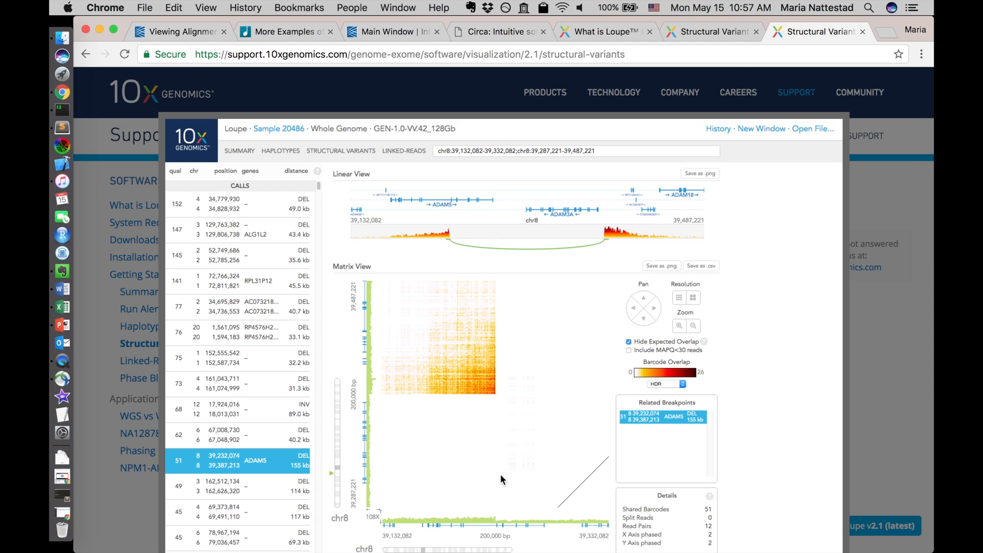
{"action": "mouse_move", "coordinate": [711, 195]}
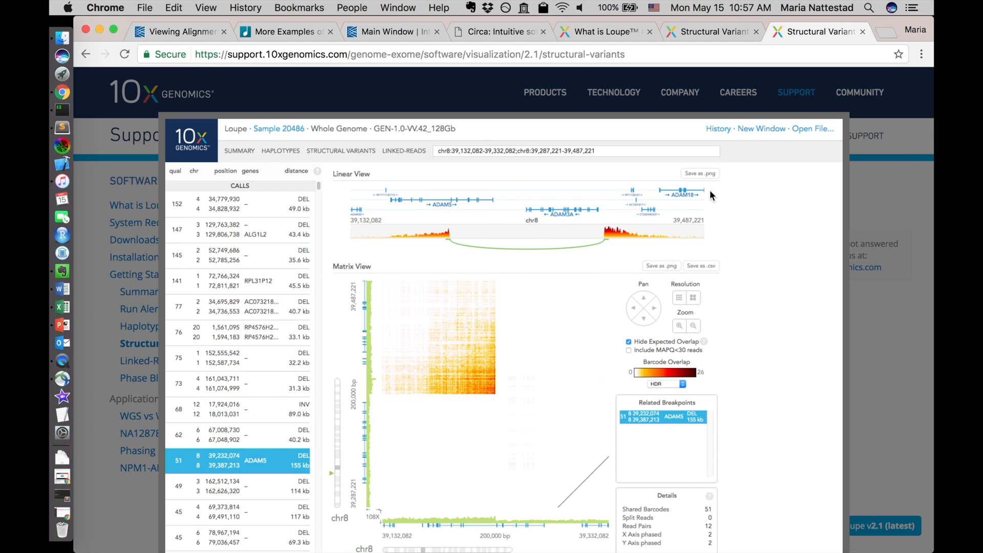
{"action": "mouse_move", "coordinate": [385, 205]}
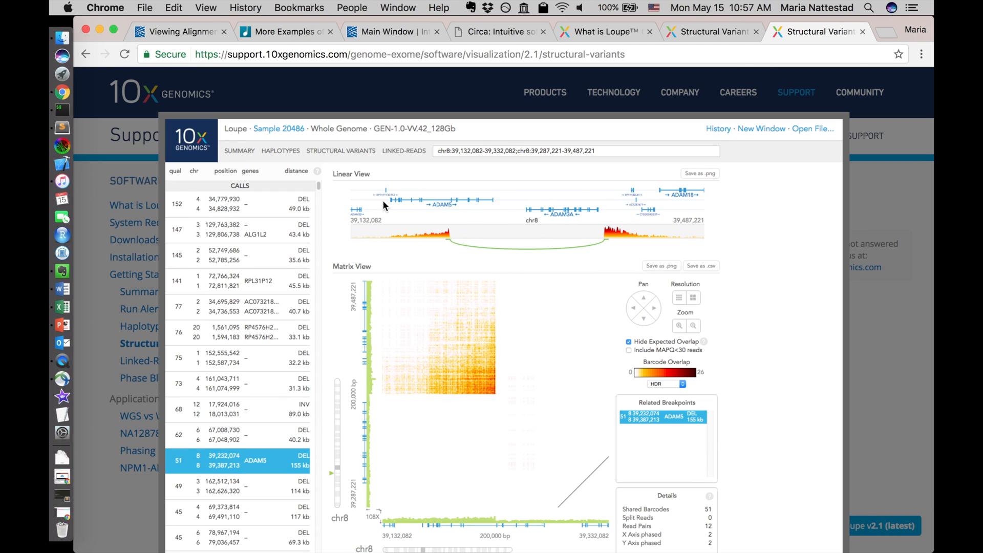
{"action": "mouse_move", "coordinate": [638, 225]}
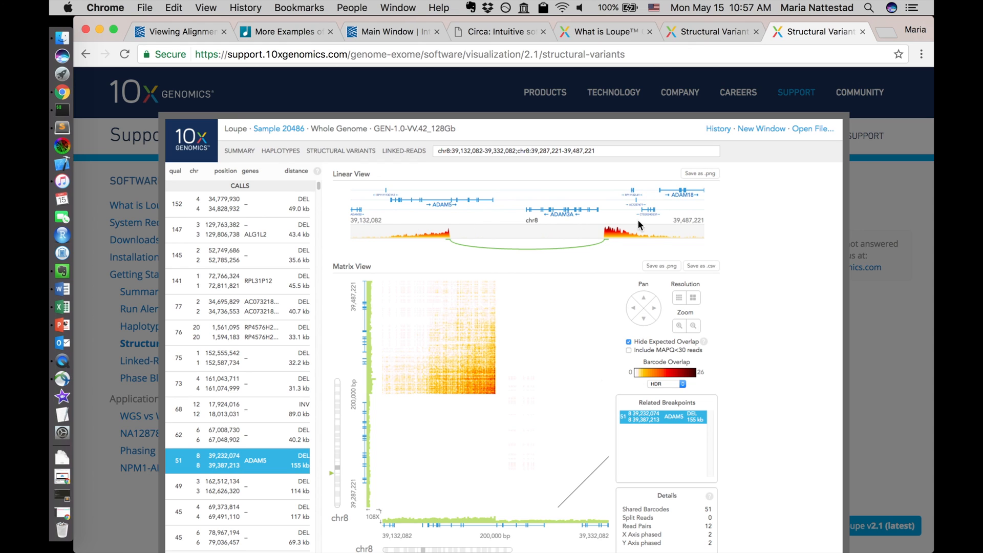
{"action": "mouse_move", "coordinate": [448, 244]}
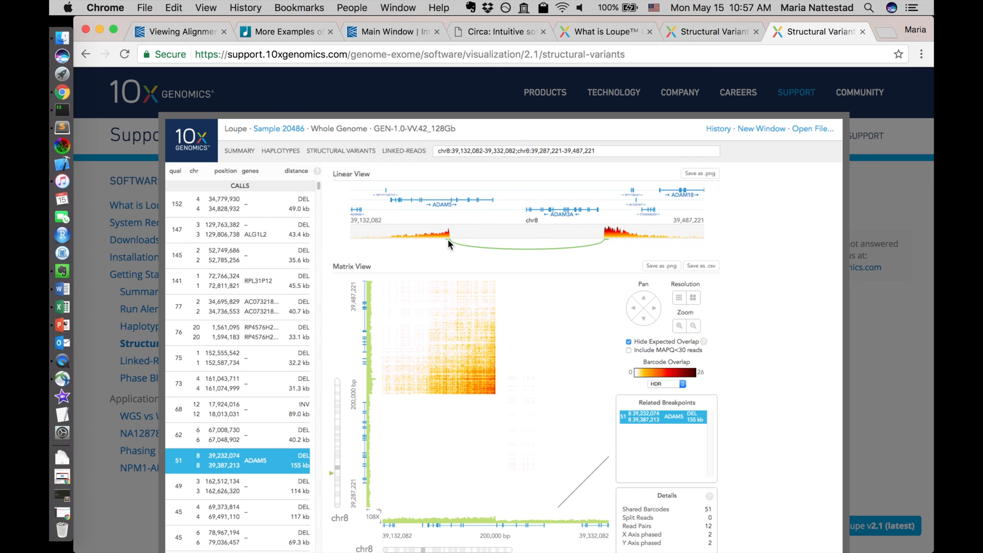
{"action": "mouse_move", "coordinate": [447, 247]}
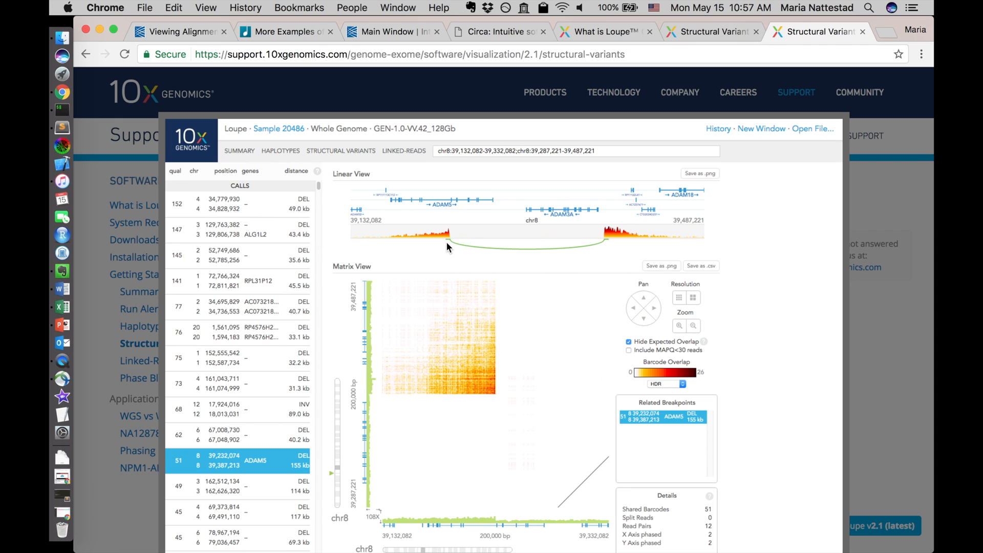
{"action": "mouse_move", "coordinate": [609, 244]}
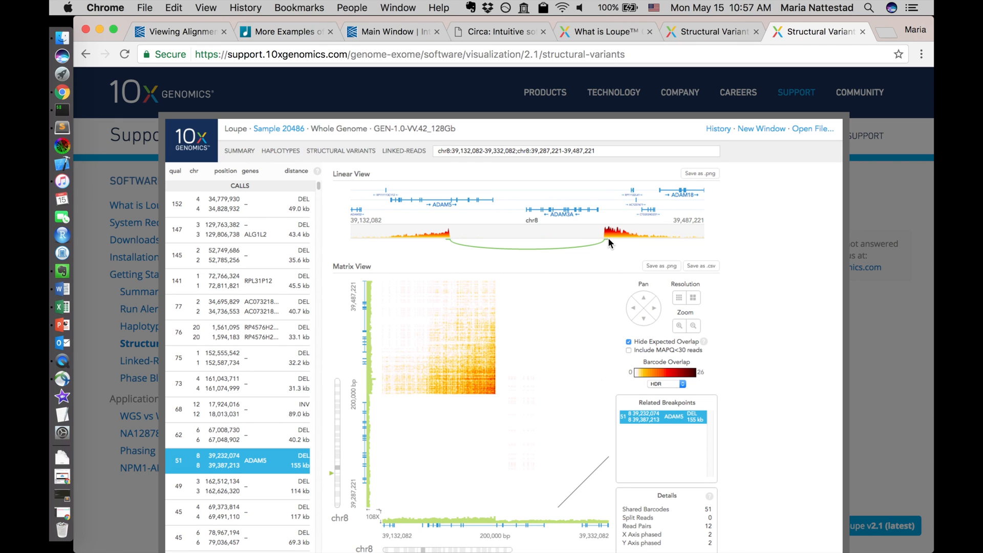
{"action": "mouse_move", "coordinate": [440, 244]}
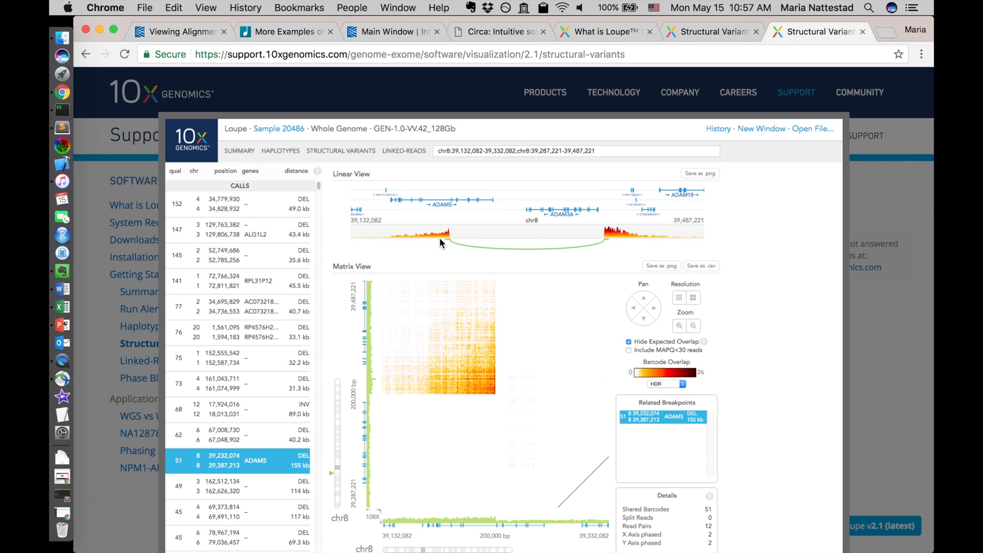
{"action": "mouse_move", "coordinate": [630, 258]}
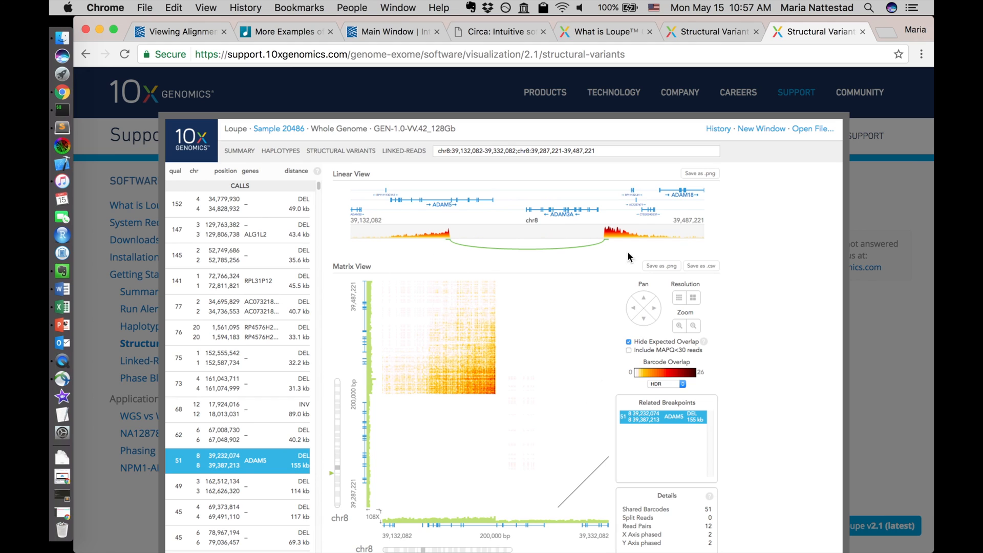
{"action": "mouse_move", "coordinate": [636, 254]}
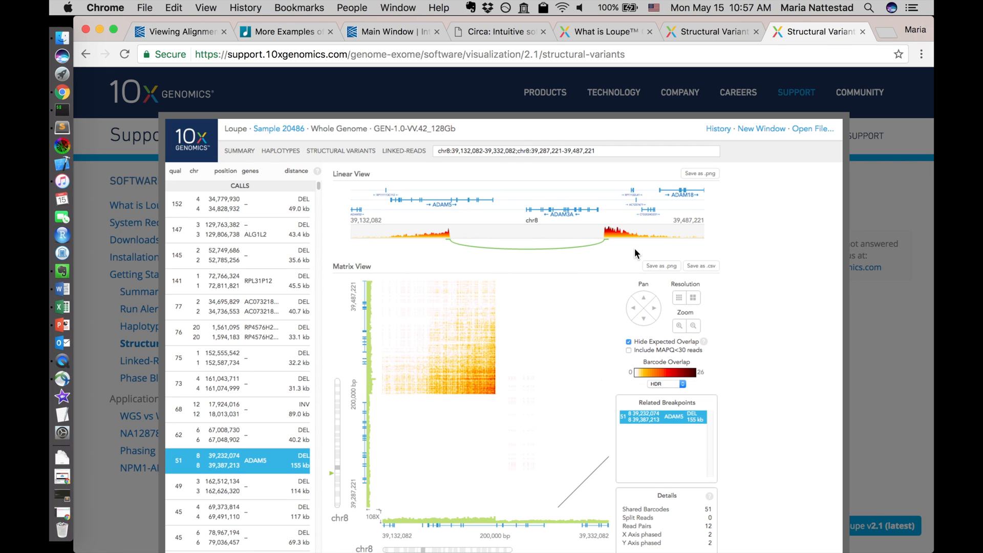
{"action": "mouse_move", "coordinate": [593, 245]}
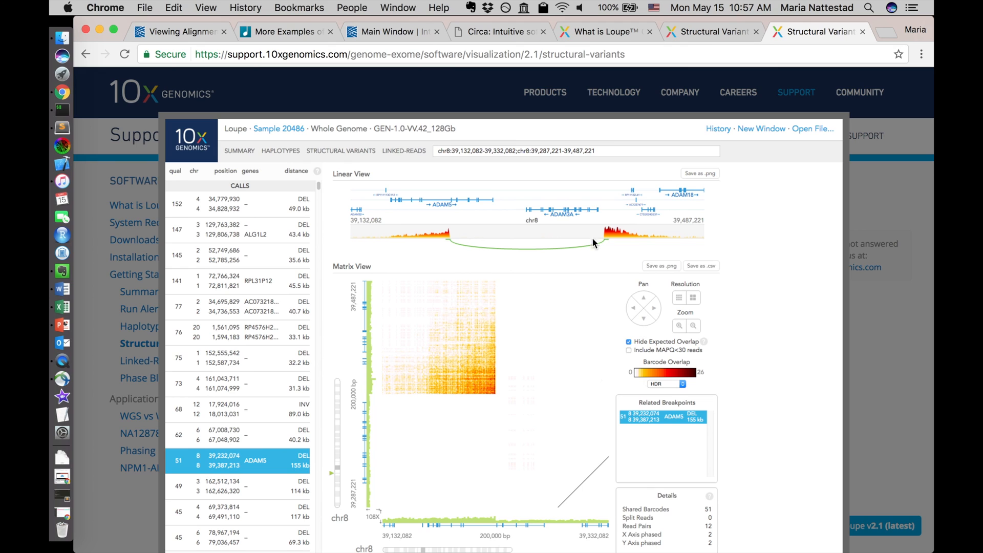
{"action": "mouse_move", "coordinate": [450, 244]}
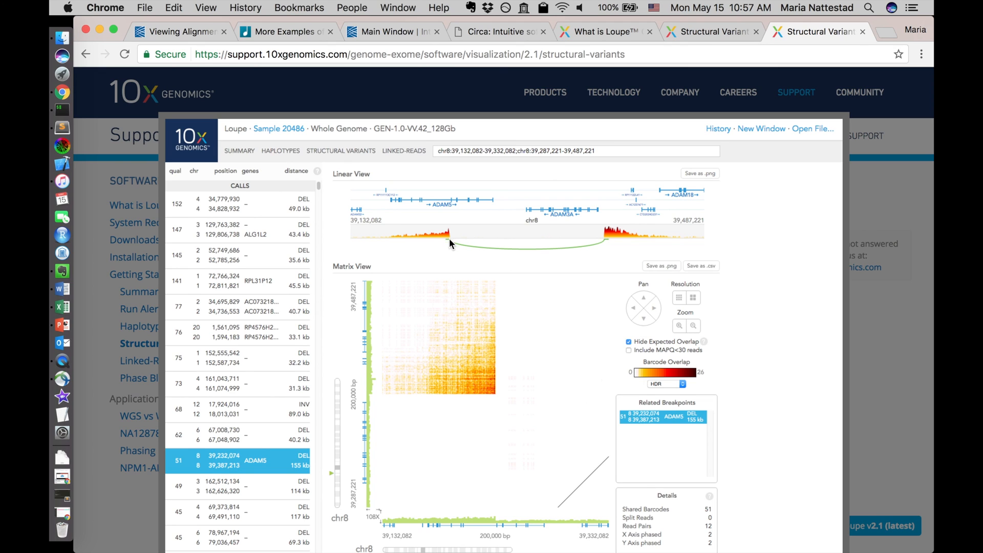
{"action": "mouse_move", "coordinate": [609, 245]}
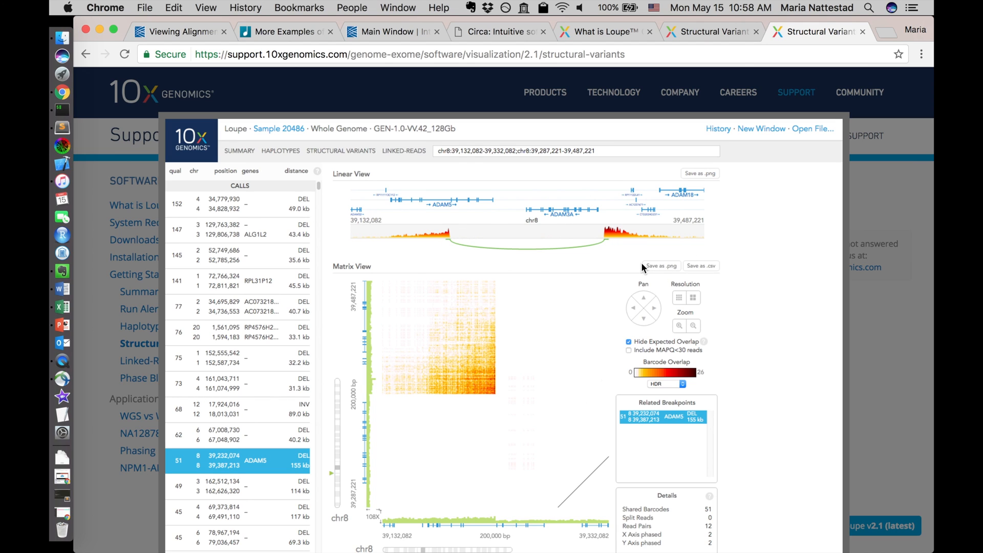
{"action": "mouse_move", "coordinate": [761, 262]}
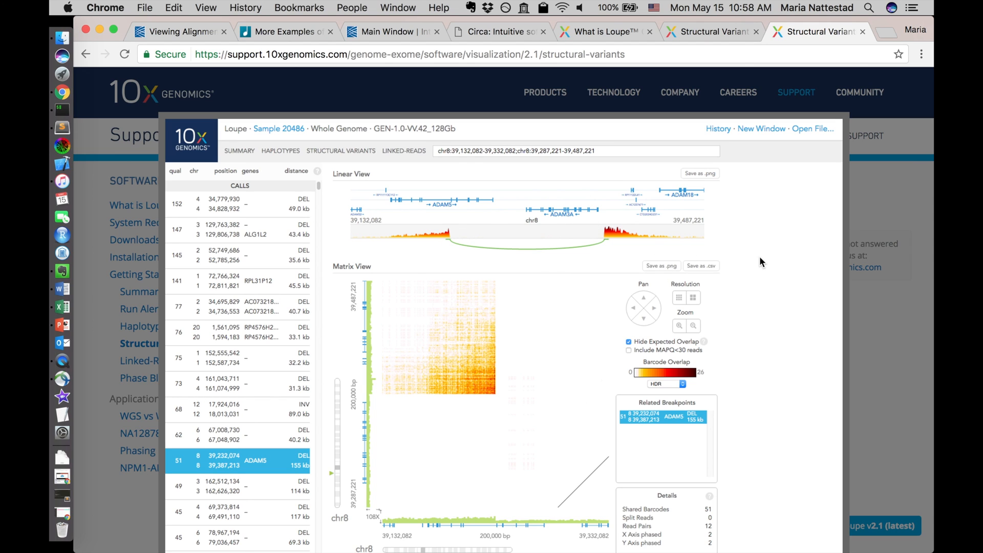